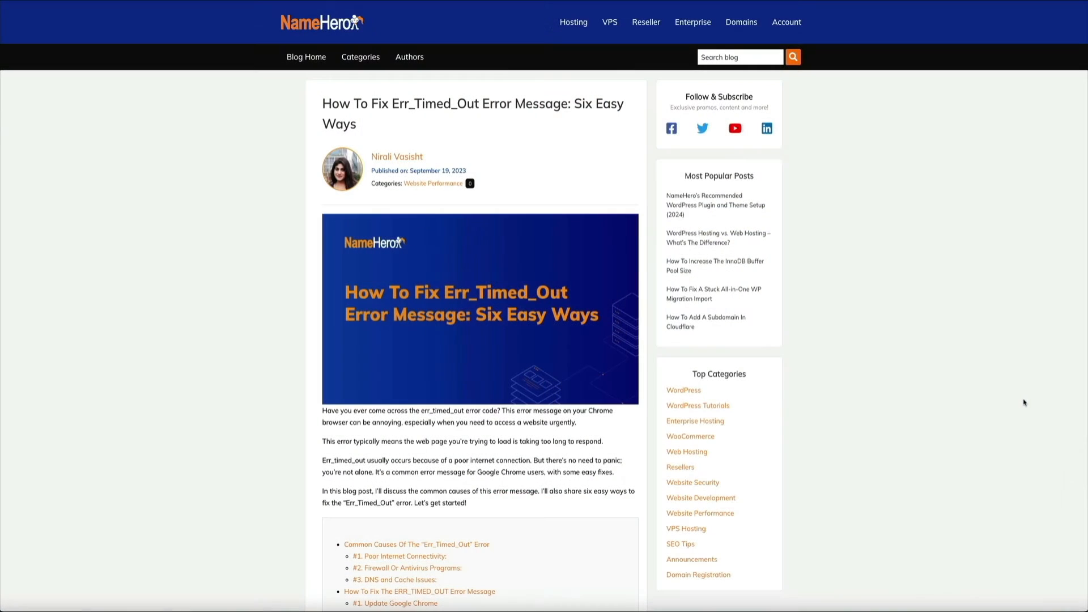
- Scroll the Err_Timed_Out article down past the header image to the table of contents and Common Causes
{"action": "scroll", "scroll_direction": "down", "scroll_amount": 3}
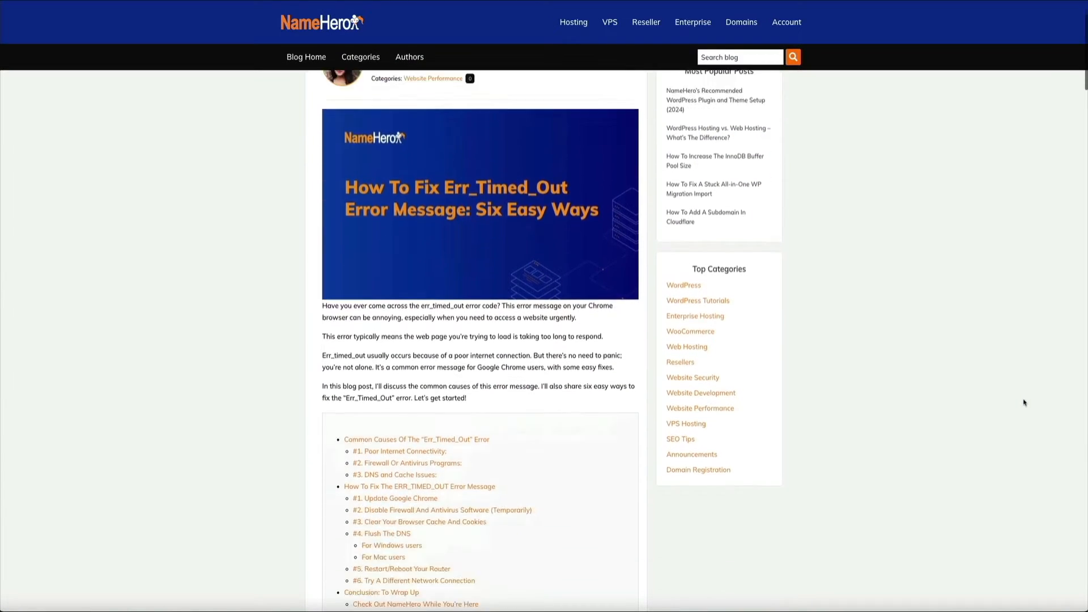
{"action": "scroll", "scroll_direction": "down", "scroll_amount": 3}
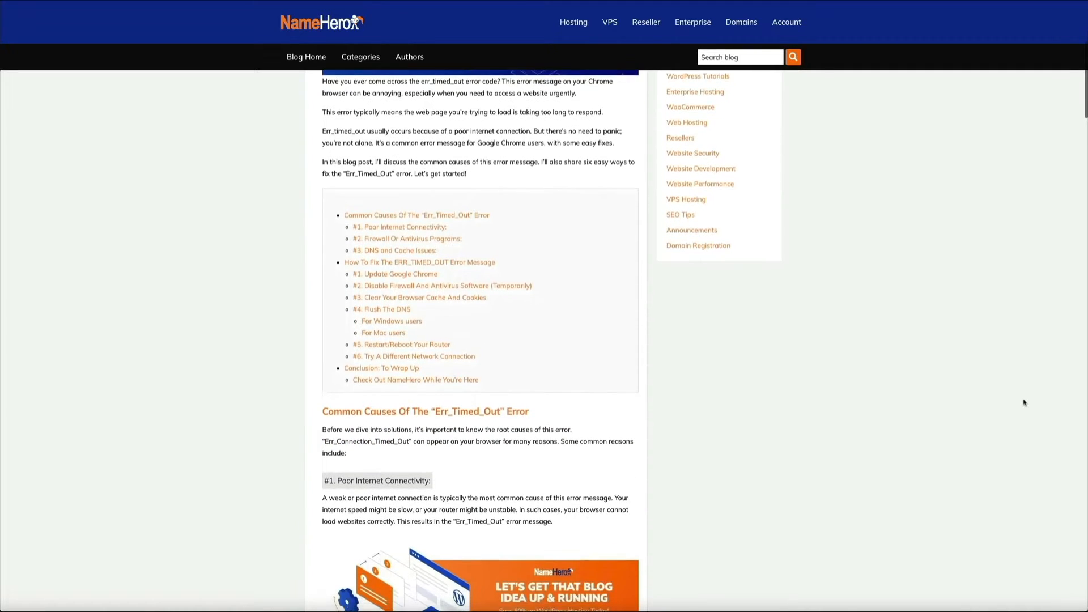
{"action": "scroll", "scroll_direction": "down", "scroll_amount": 3}
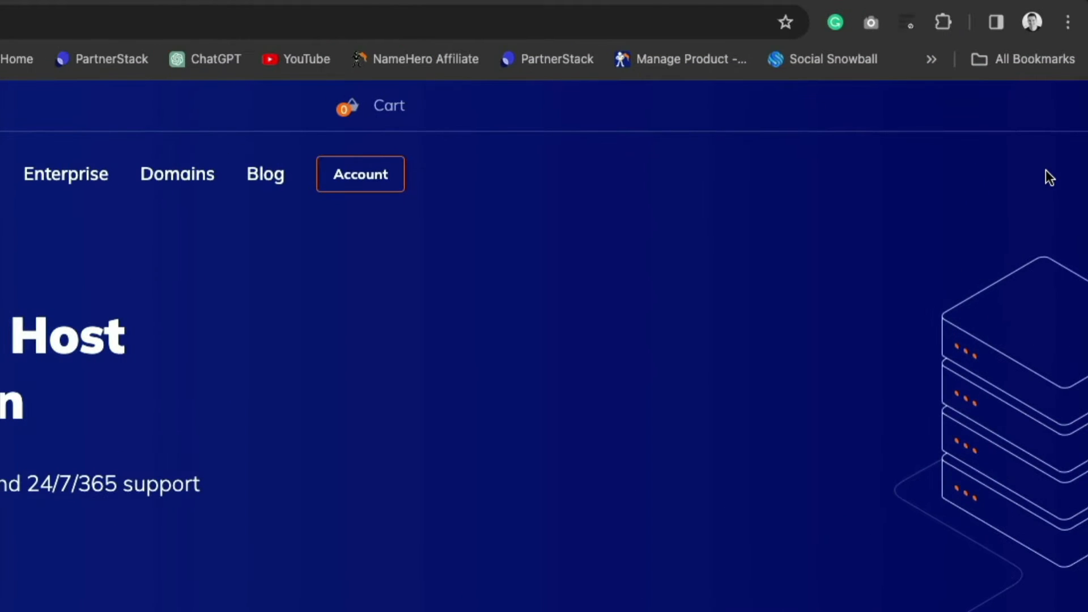
{"action": "mouse_move", "coordinate": [1070, 36]}
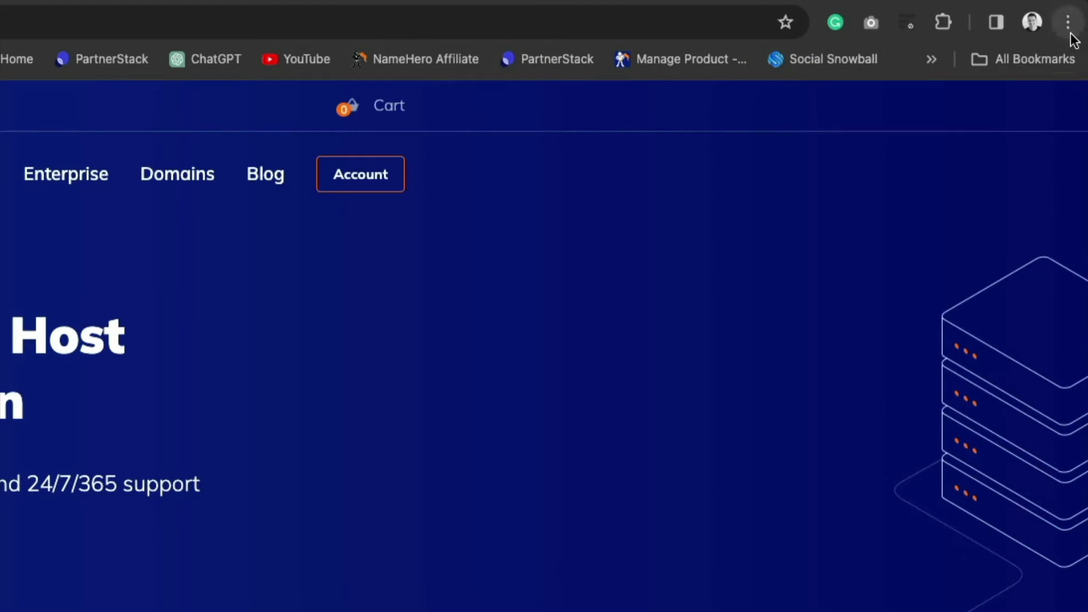
- Reach About Google Chrome from the three-dot menu's Help options to check the version
{"action": "left_click", "coordinate": [1067, 21]}
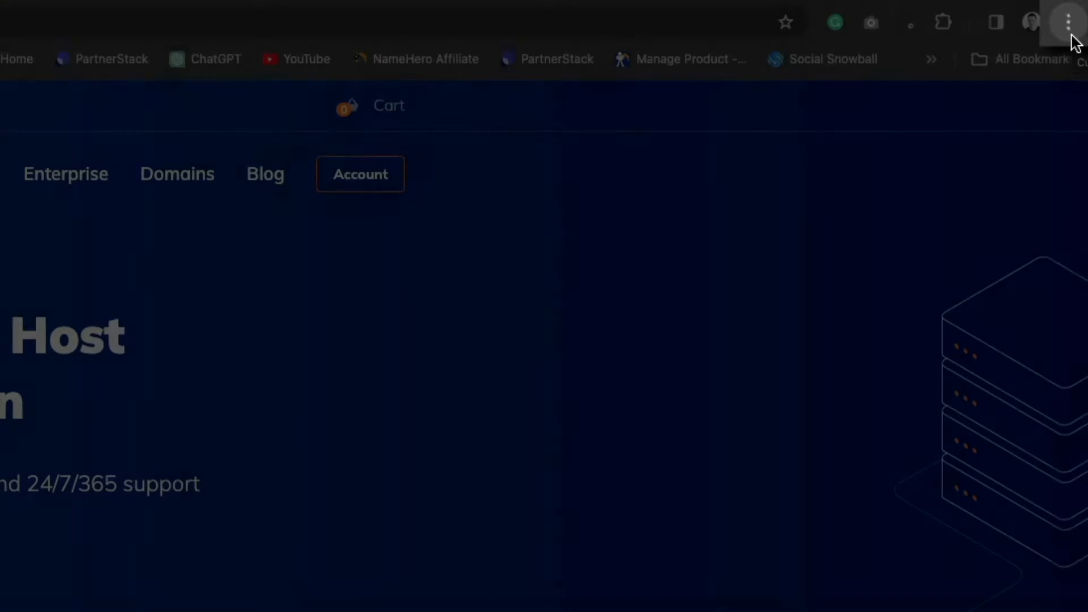
{"action": "left_click", "coordinate": [1068, 23]}
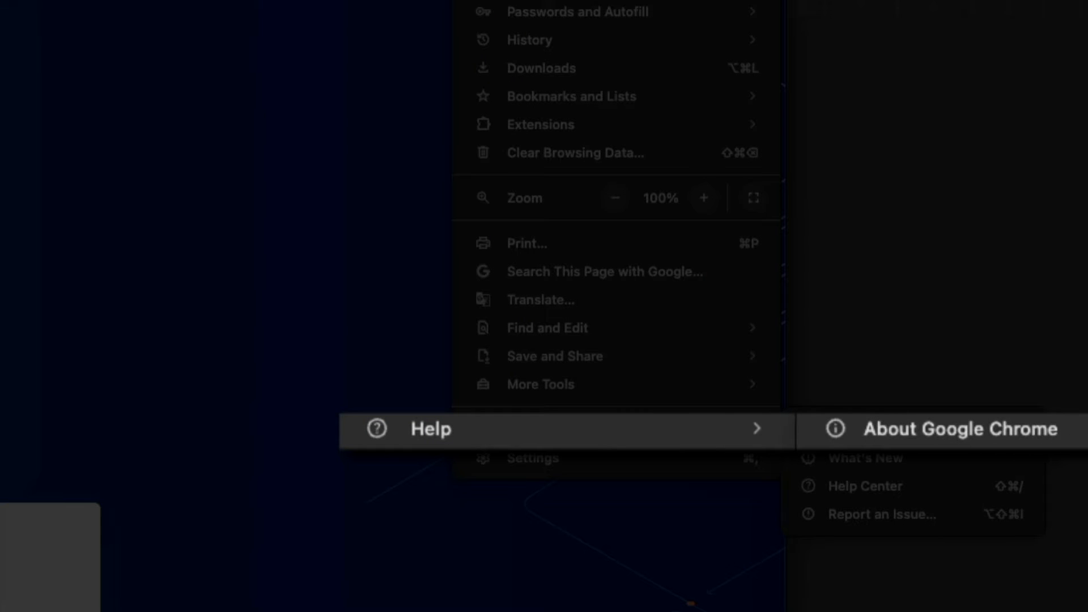
{"action": "left_click", "coordinate": [959, 428]}
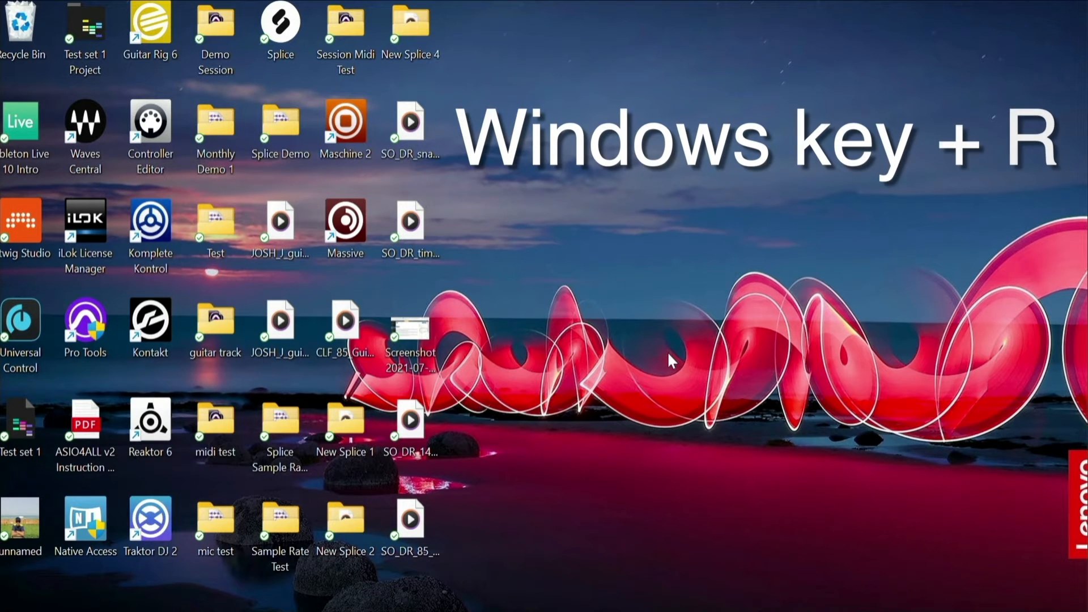
- Launch Control Panel from the Win+R Run box by entering its name
{"action": "key", "text": "Win+r"}
{"action": "type", "text": "control panel"}
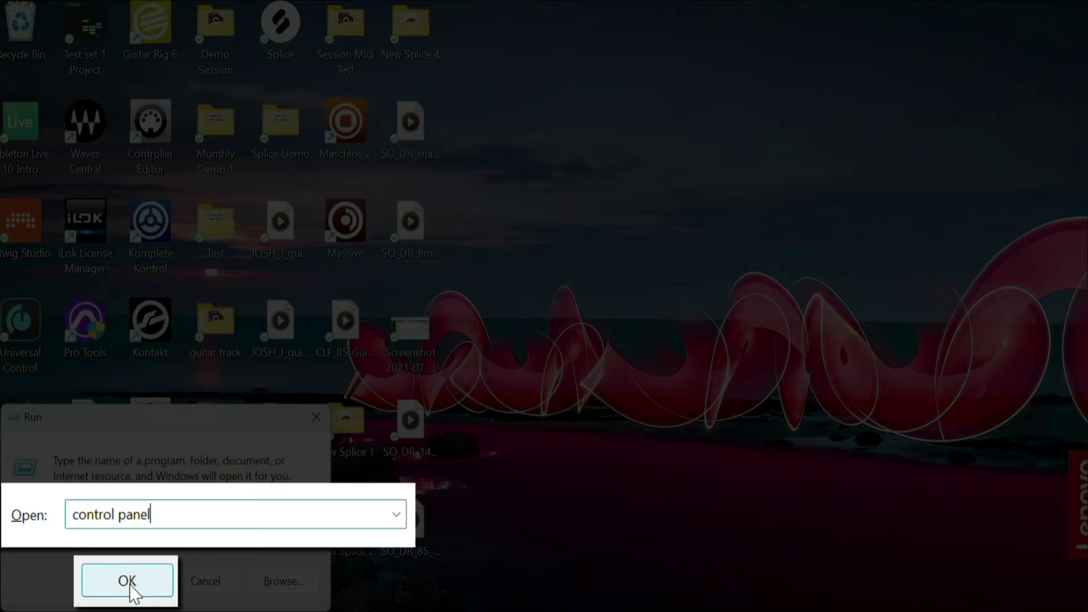
{"action": "left_click", "coordinate": [126, 580]}
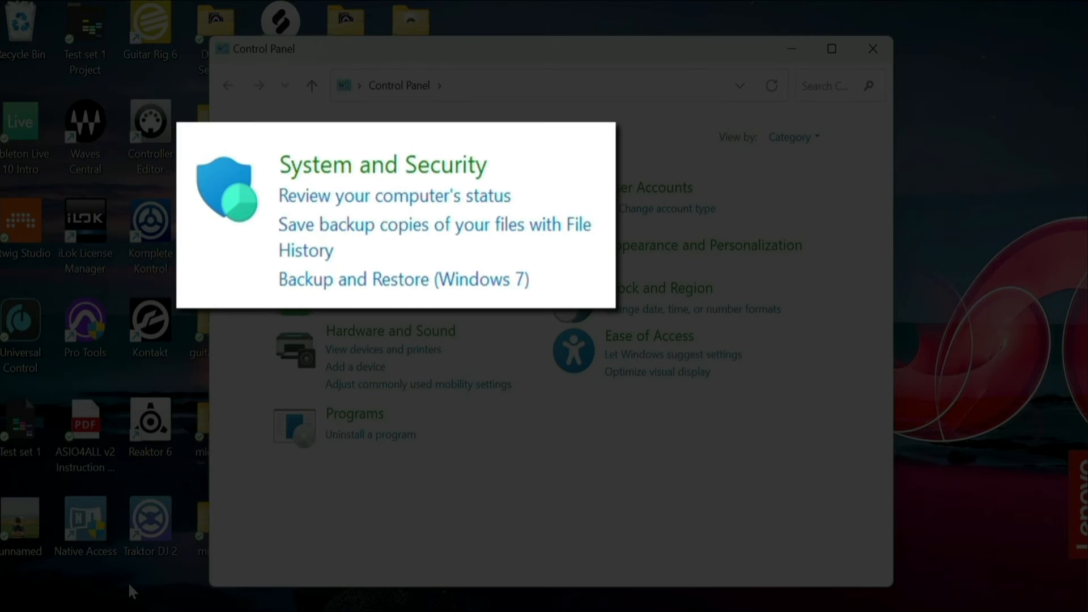
{"action": "mouse_move", "coordinate": [364, 263]}
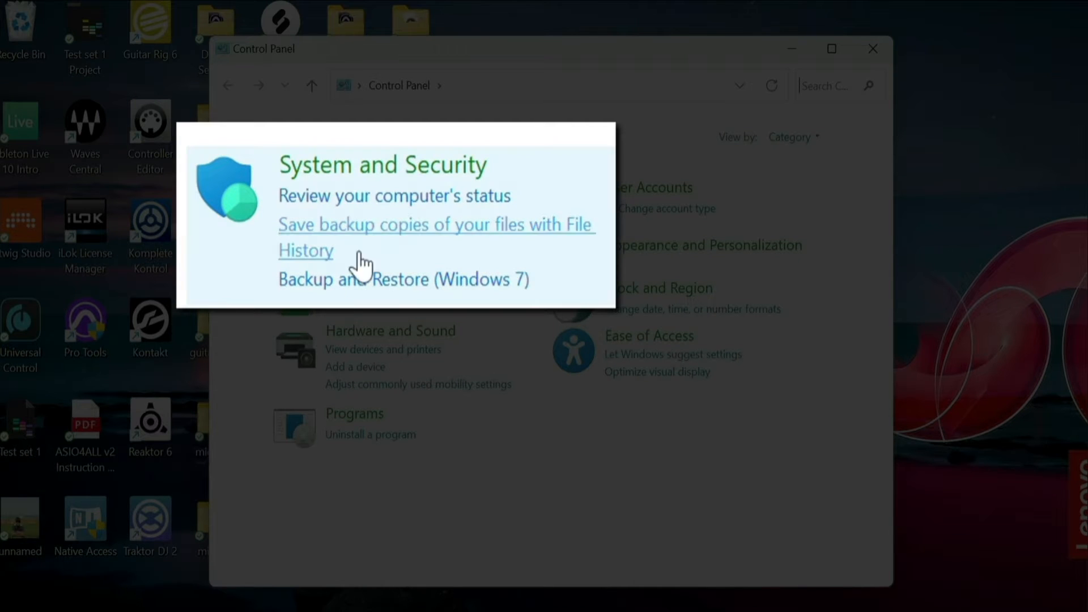
- Go through System and Security to the Windows Defender Firewall status page
{"action": "left_click", "coordinate": [381, 166]}
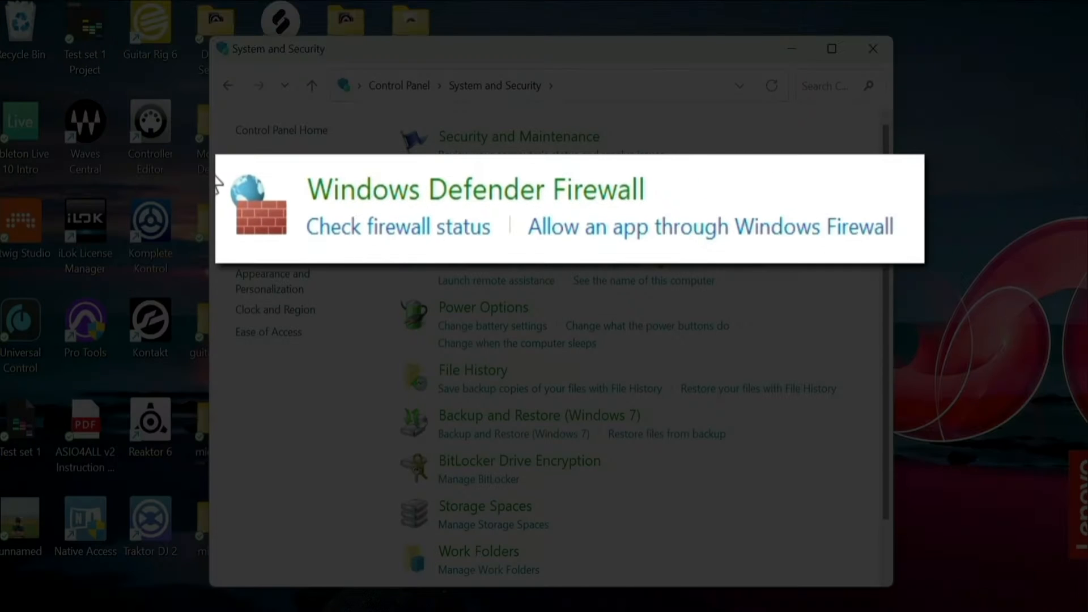
{"action": "mouse_move", "coordinate": [357, 170]}
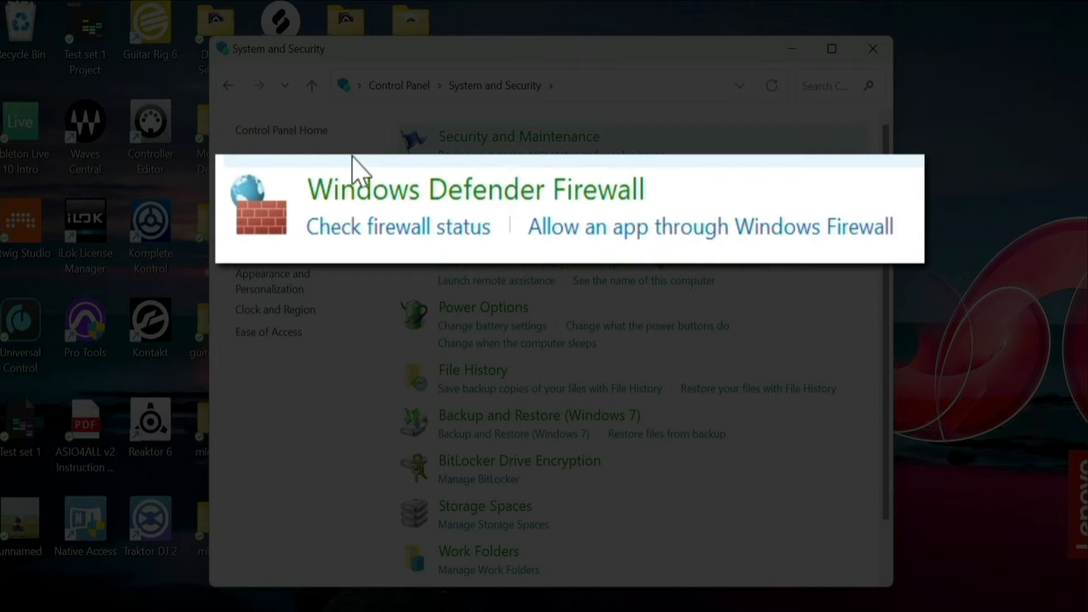
{"action": "mouse_move", "coordinate": [513, 205]}
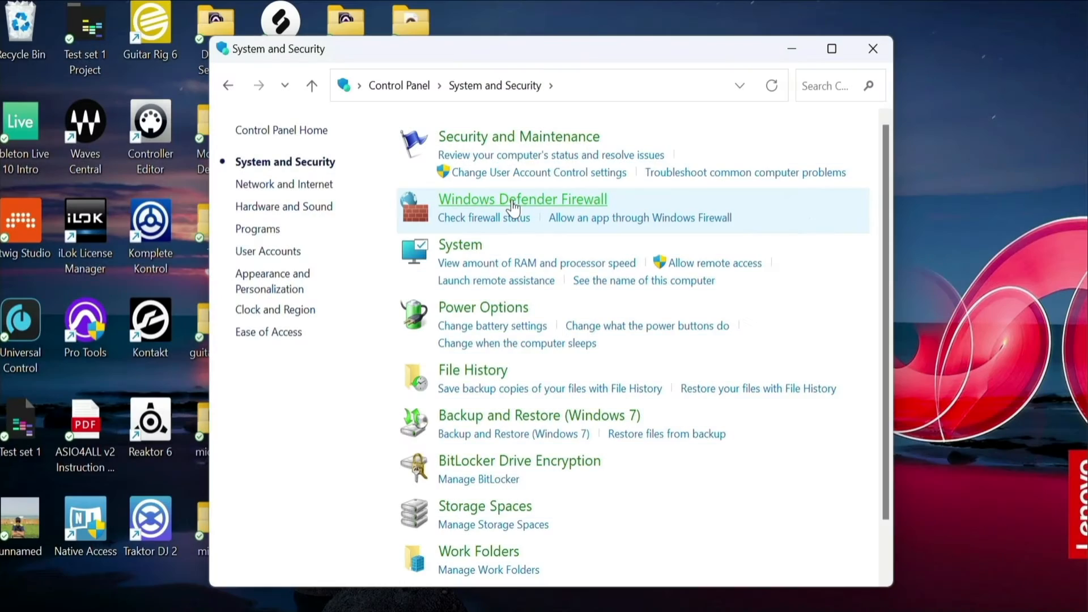
{"action": "left_click", "coordinate": [521, 199]}
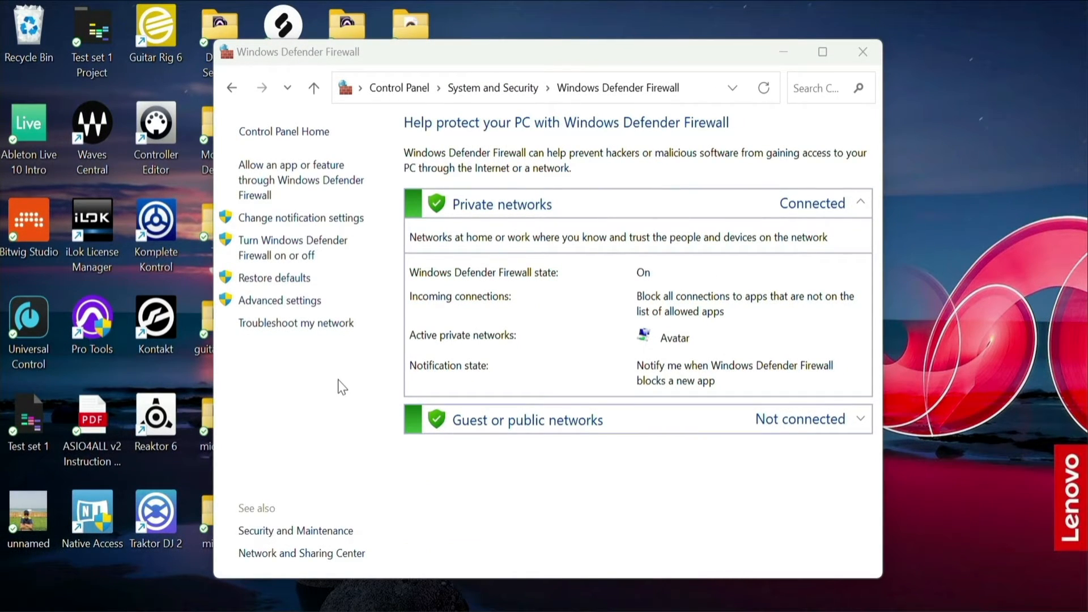
{"action": "mouse_move", "coordinate": [292, 247]}
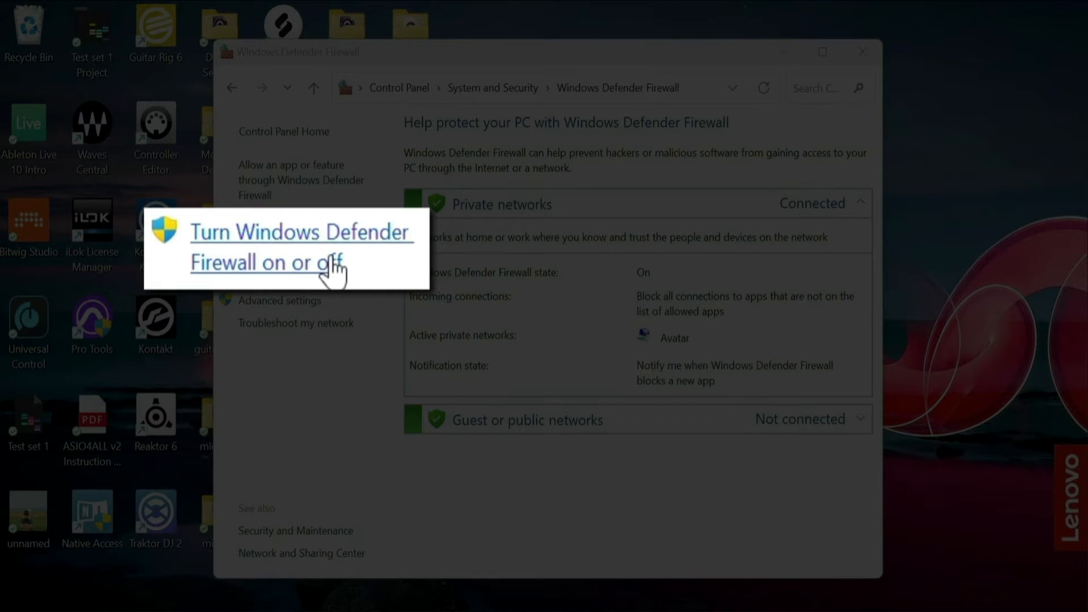
{"action": "mouse_move", "coordinate": [340, 271]}
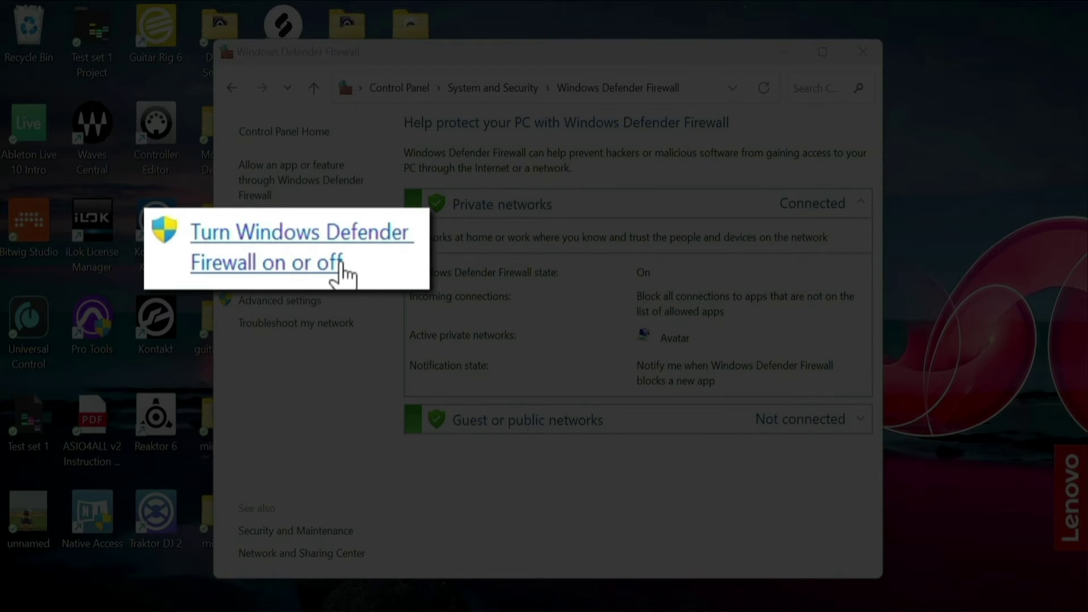
{"action": "left_click", "coordinate": [267, 246]}
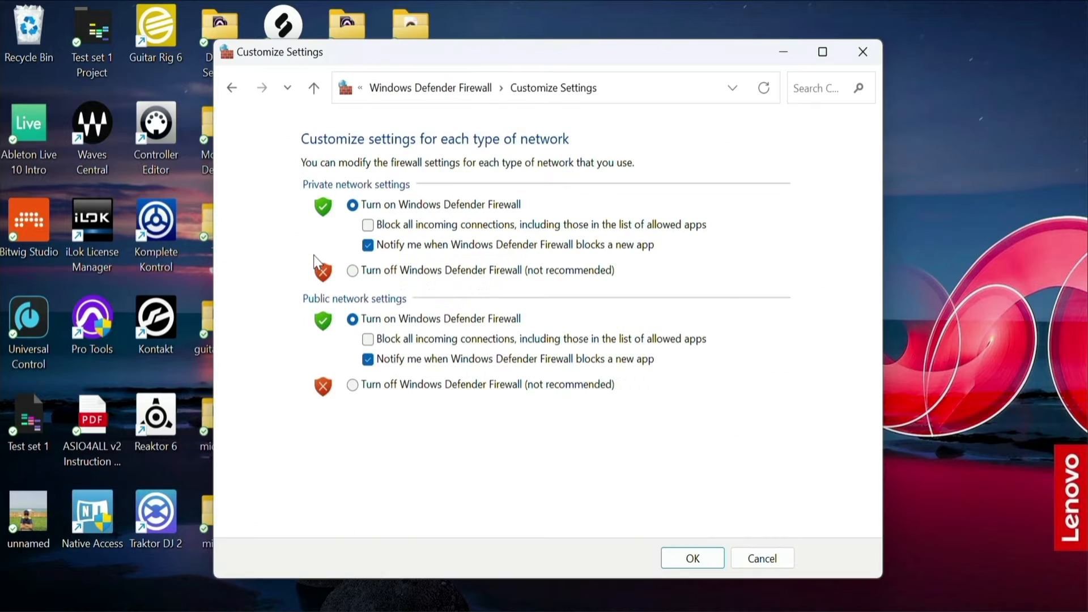
{"action": "mouse_move", "coordinate": [277, 262]}
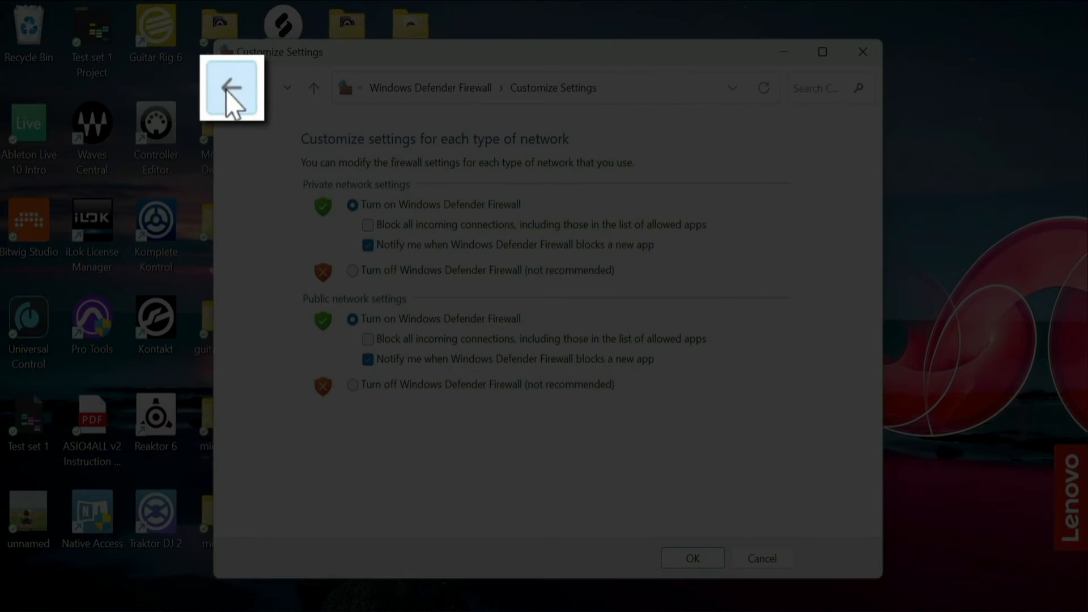
{"action": "left_click", "coordinate": [231, 87]}
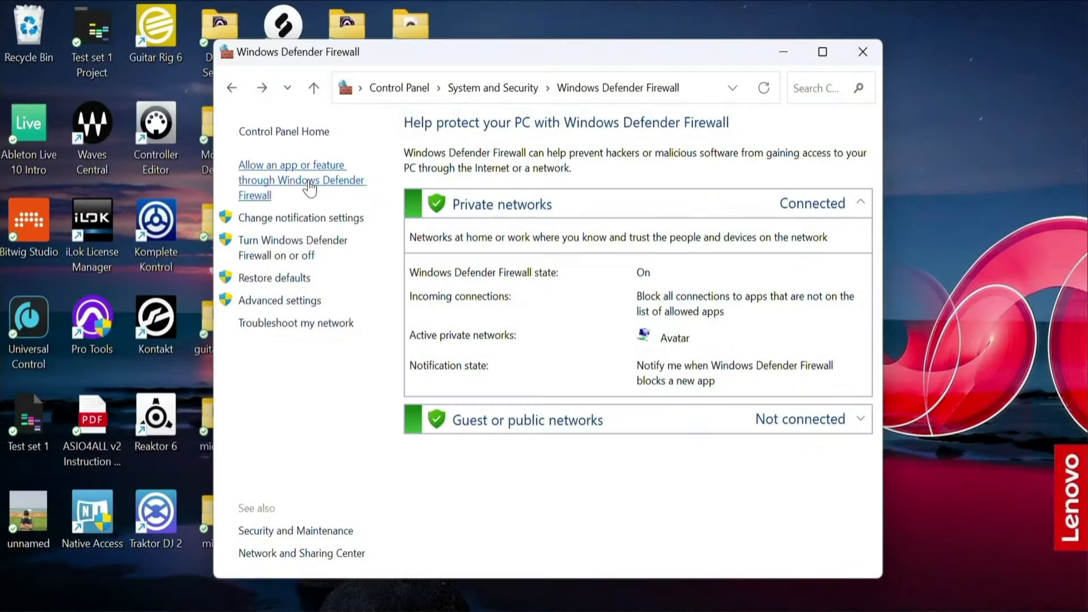
- Confirm Google Chrome is ticked for private and public networks in the allowed apps list and accept with OK
{"action": "left_click", "coordinate": [301, 181]}
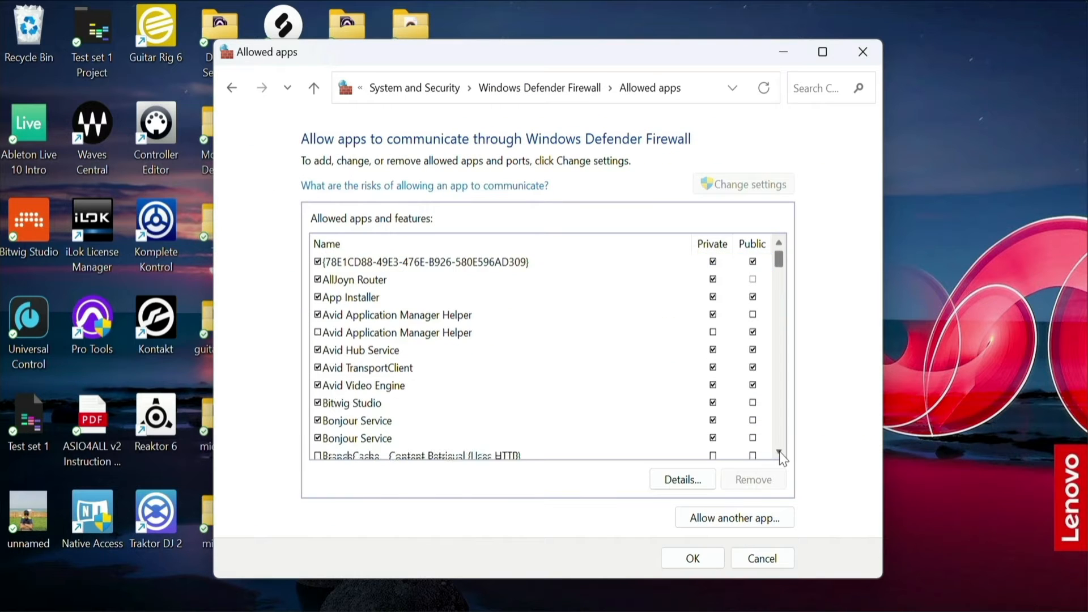
{"action": "scroll", "scroll_direction": "down", "scroll_amount": 3}
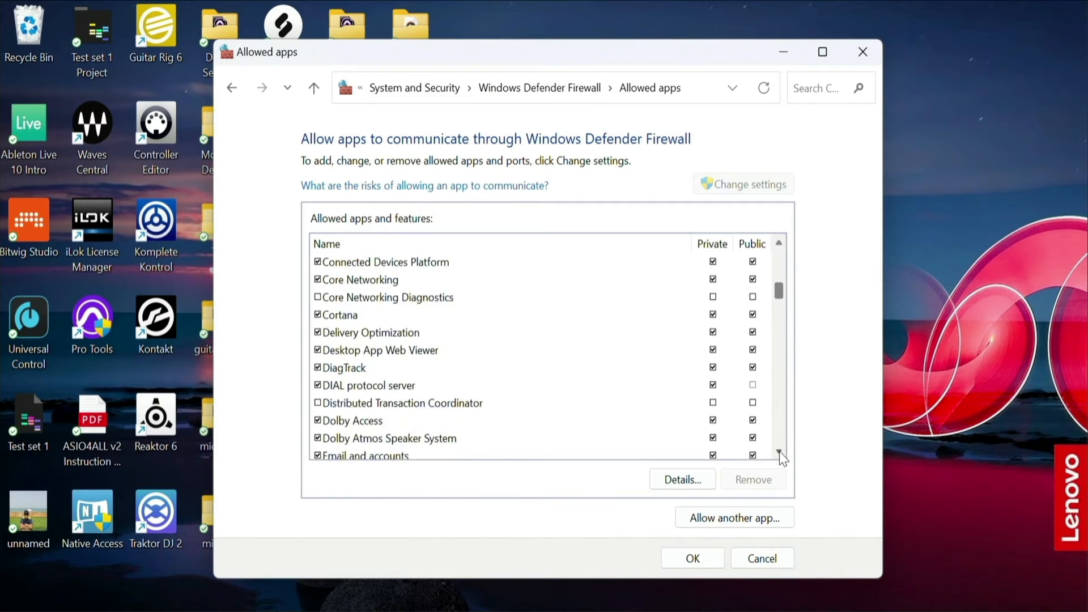
{"action": "scroll", "scroll_direction": "down", "scroll_amount": 3}
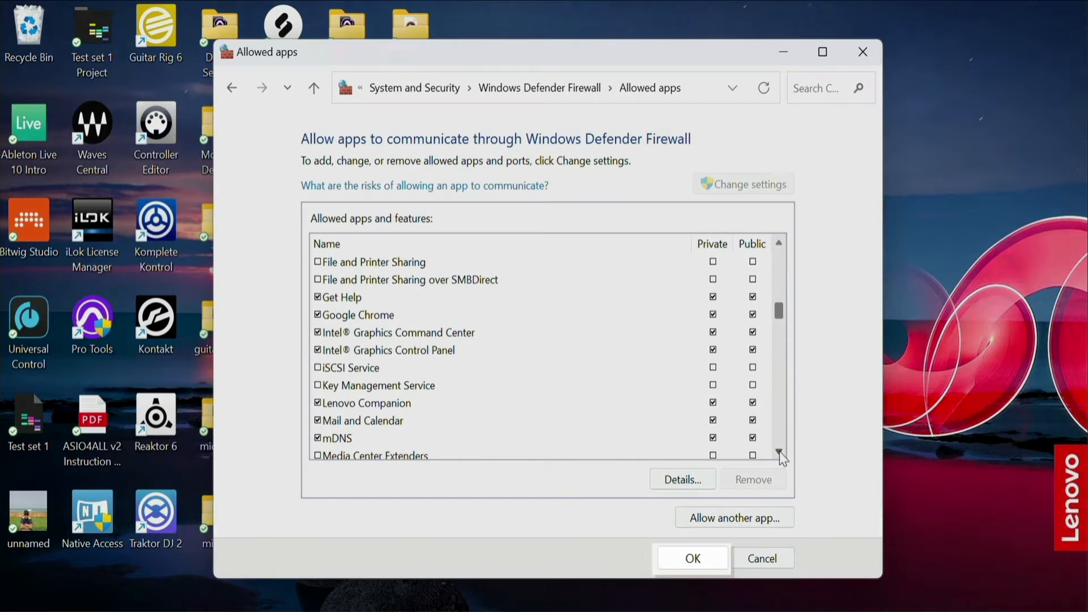
{"action": "left_click", "coordinate": [691, 558]}
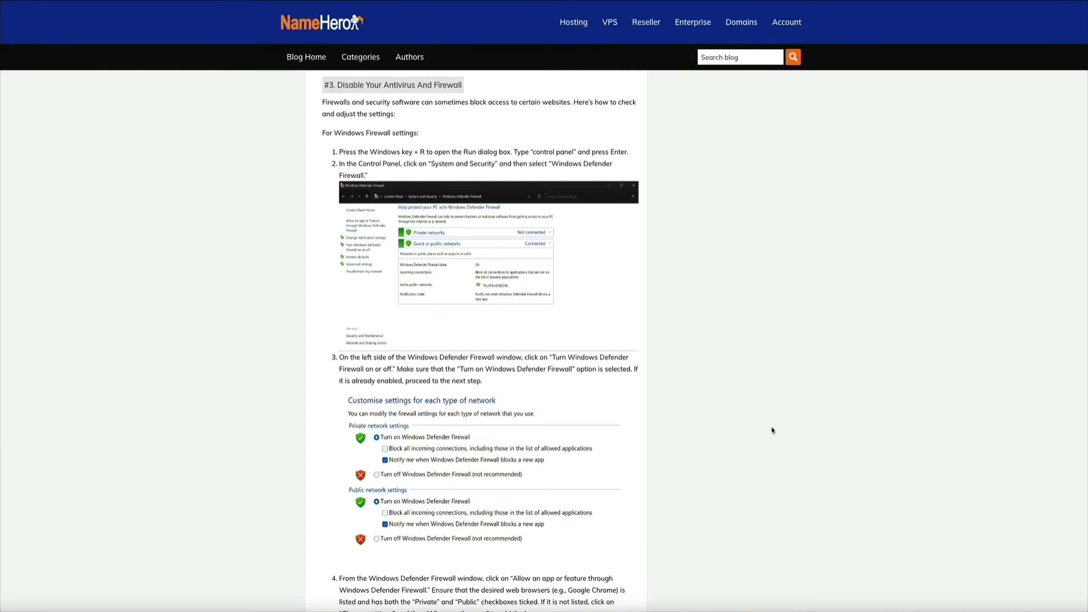
- Scroll the article past the firewall and antivirus steps to the Flush Your DNS Cache section
{"action": "scroll", "scroll_direction": "down", "scroll_amount": 3}
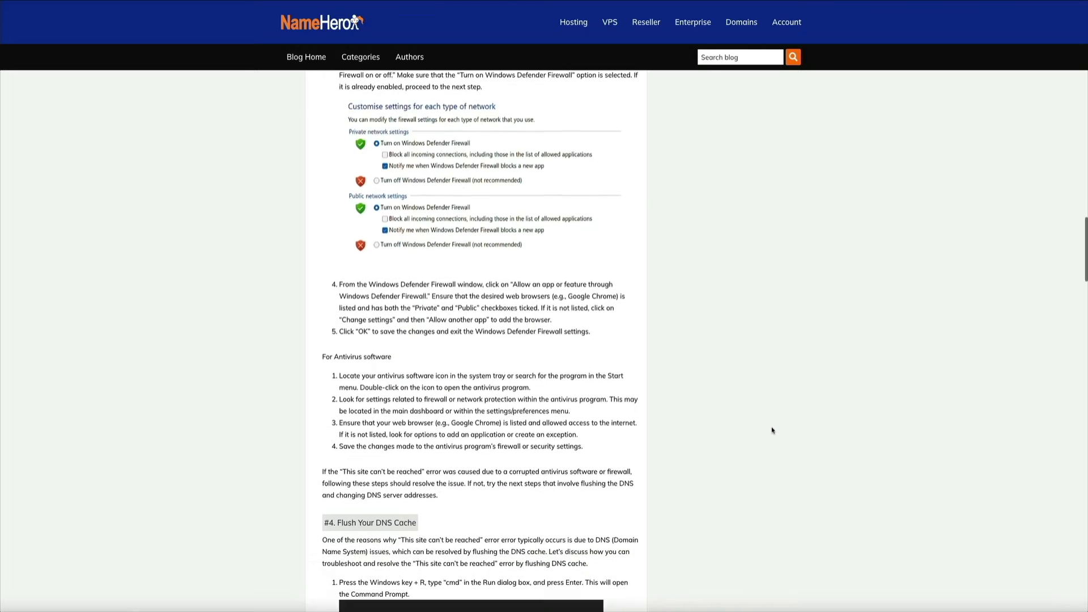
{"action": "scroll", "scroll_direction": "down", "scroll_amount": 3}
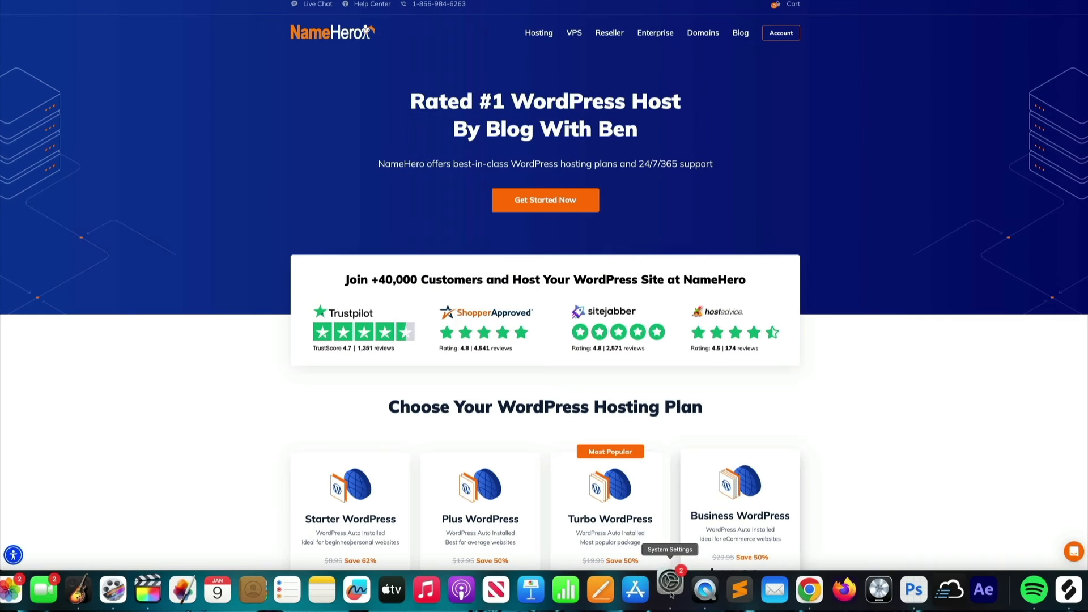
- Switch the macOS firewall on from System Settings > Network > Firewall
{"action": "left_click", "coordinate": [669, 586]}
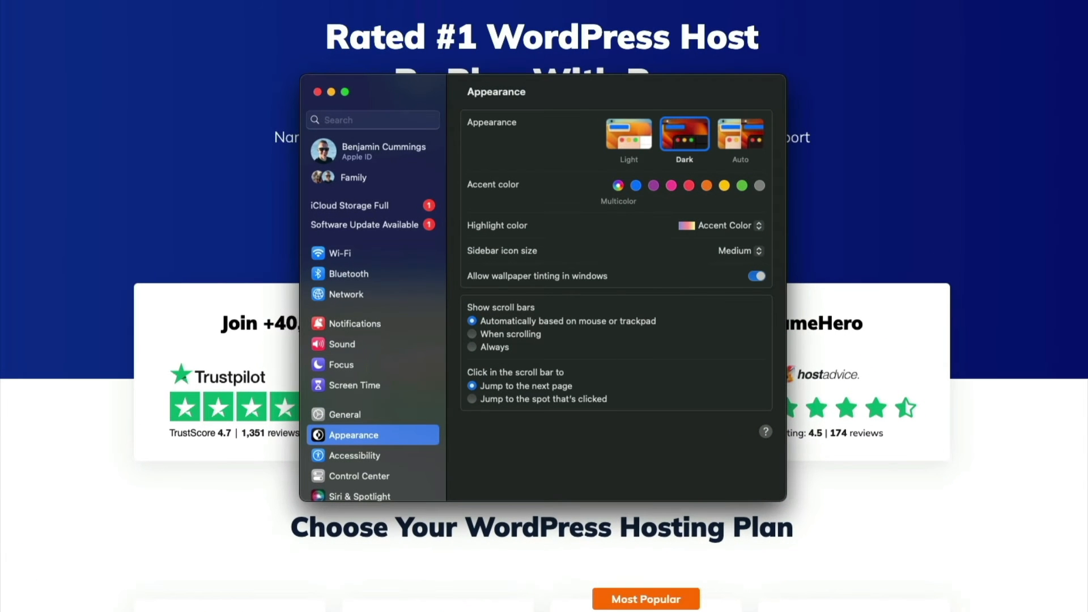
{"action": "mouse_move", "coordinate": [320, 294]}
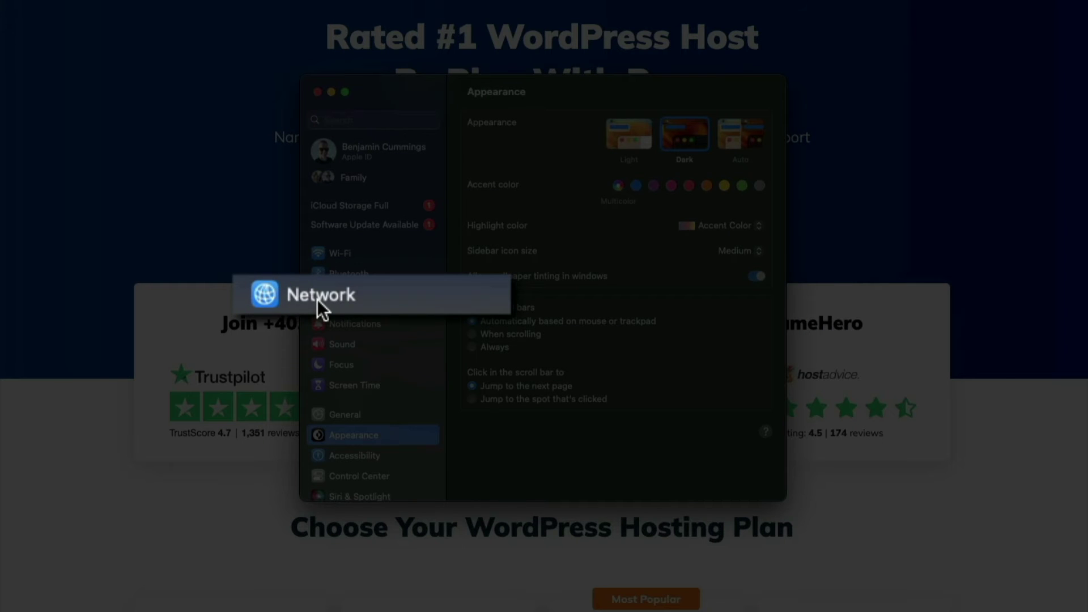
{"action": "left_click", "coordinate": [345, 294]}
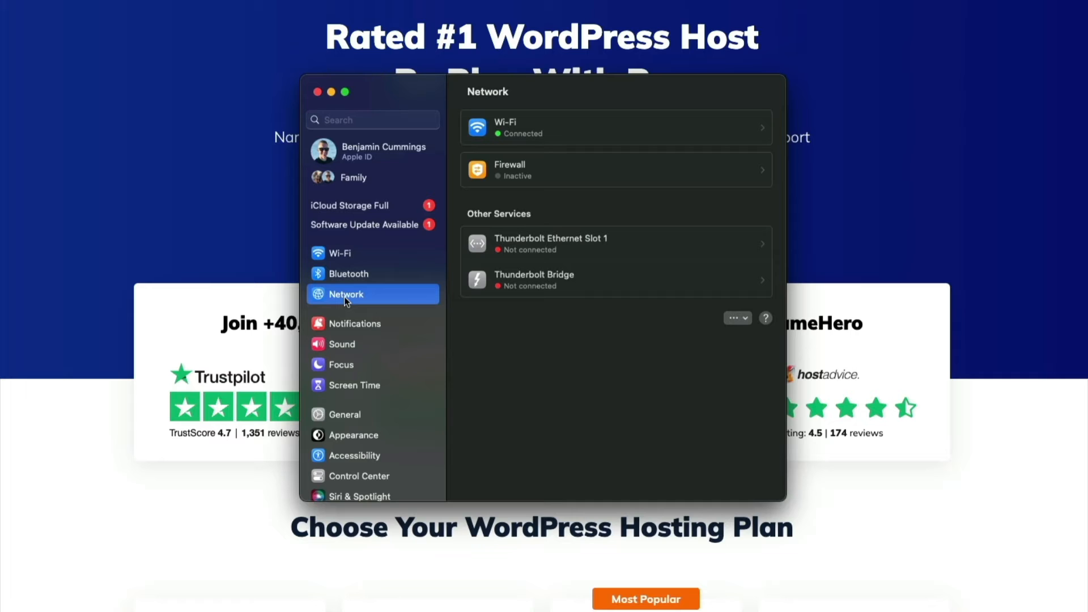
{"action": "left_click", "coordinate": [615, 168]}
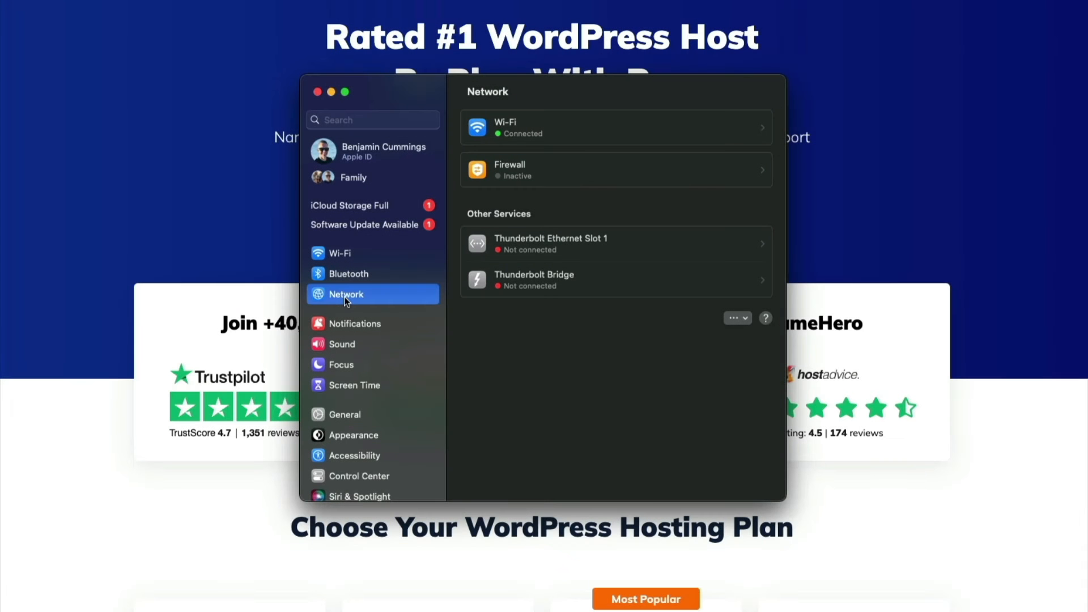
{"action": "left_click", "coordinate": [614, 169]}
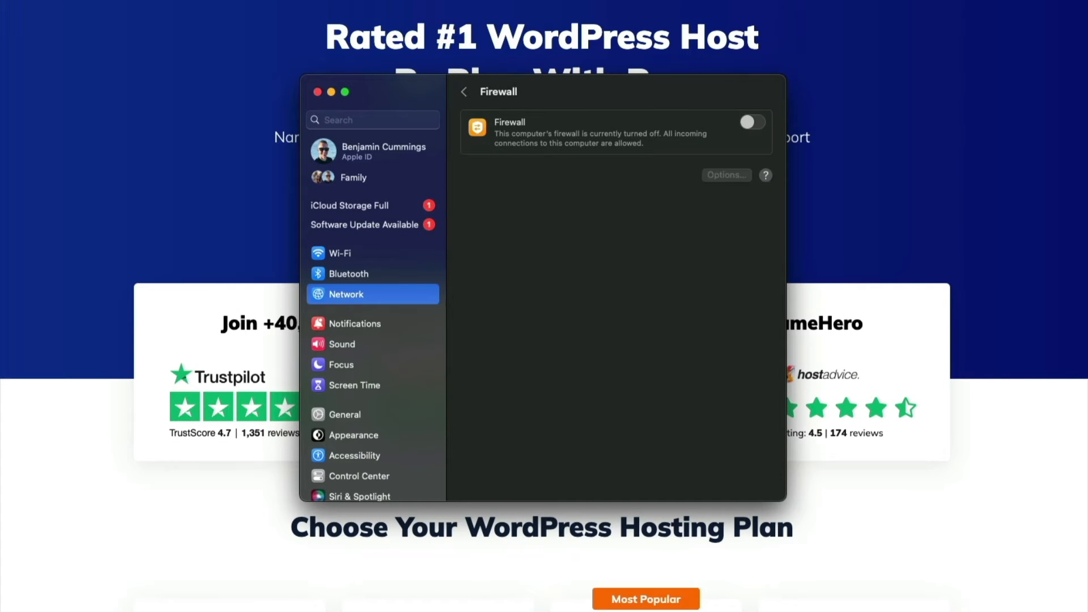
{"action": "mouse_move", "coordinate": [932, 229]}
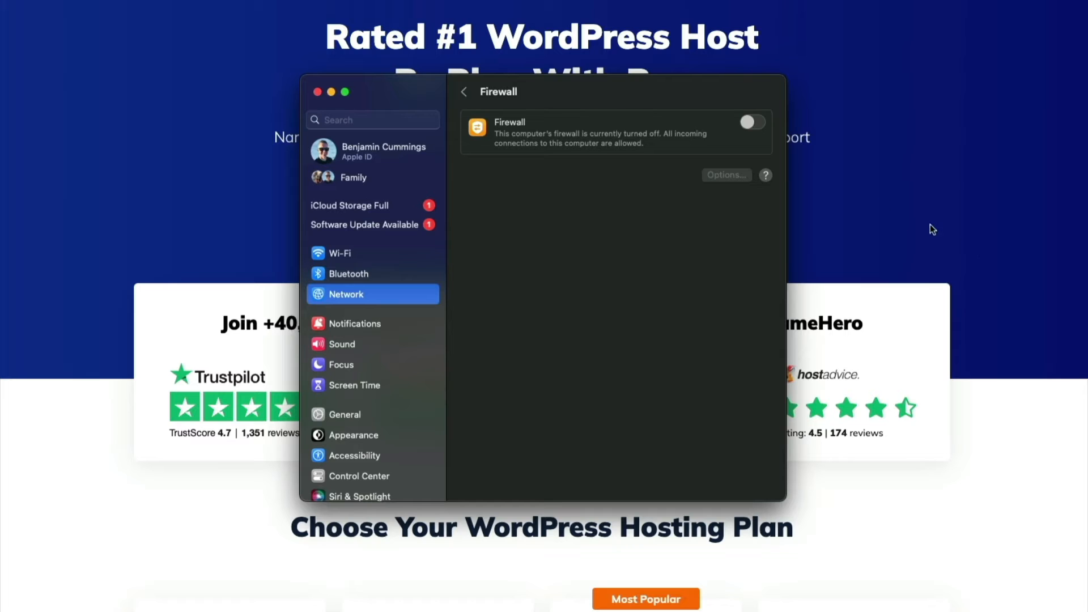
{"action": "left_click", "coordinate": [750, 121]}
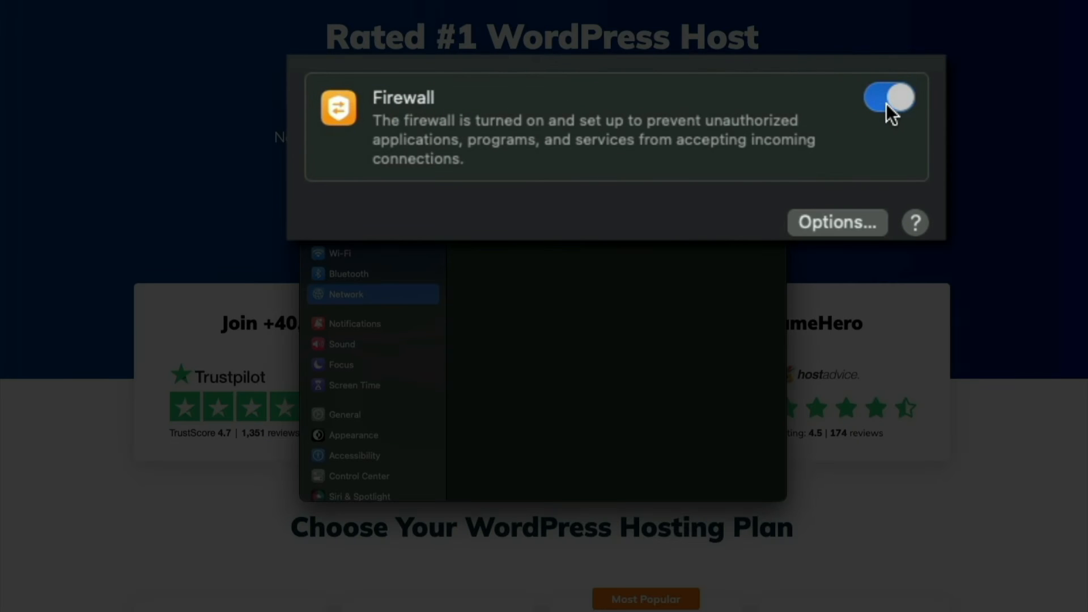
{"action": "mouse_move", "coordinate": [845, 243]}
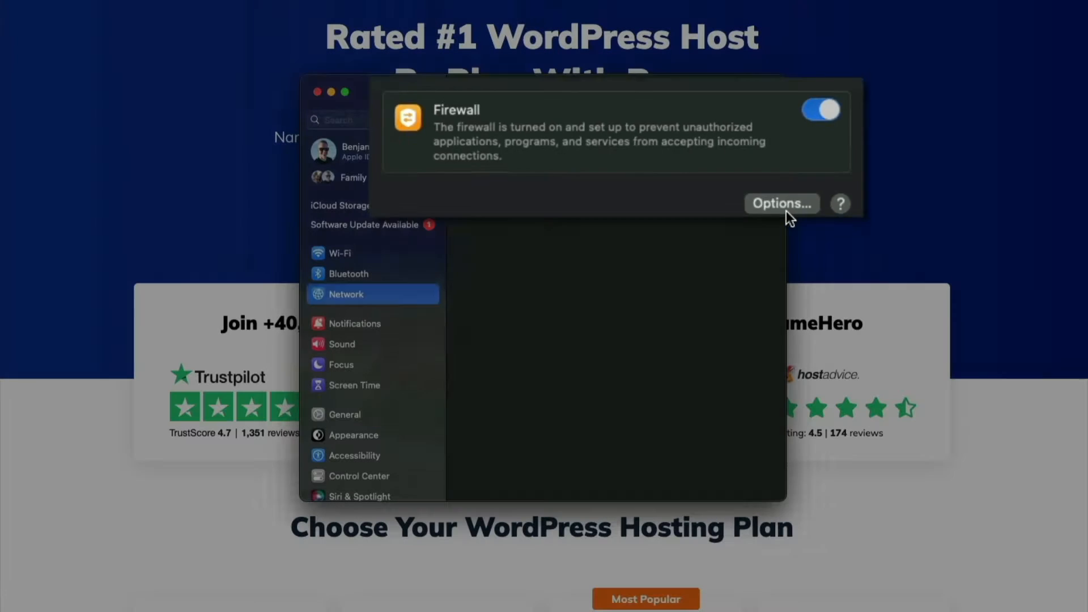
- Add Google Chrome from Applications to the firewall options list, allowing incoming connections, and confirm
{"action": "left_click", "coordinate": [780, 203]}
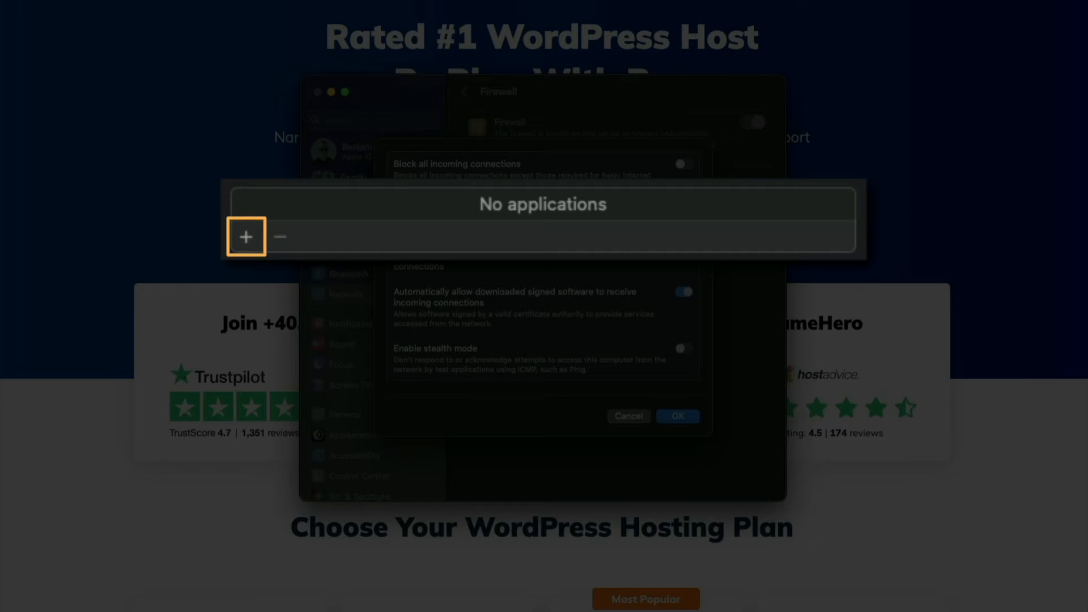
{"action": "left_click", "coordinate": [246, 237]}
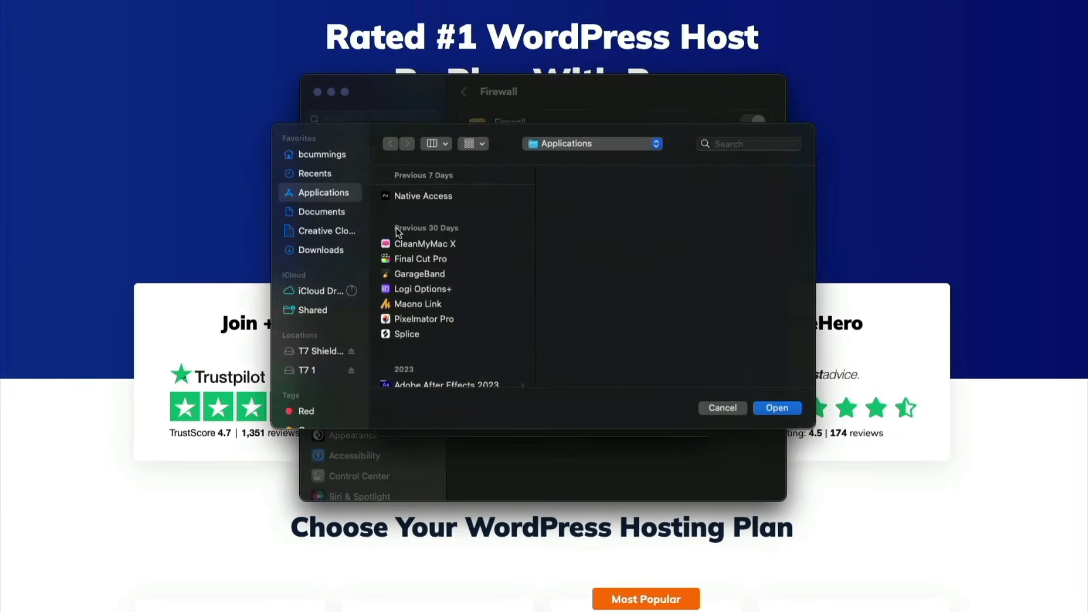
{"action": "scroll", "scroll_direction": "down", "scroll_amount": 3}
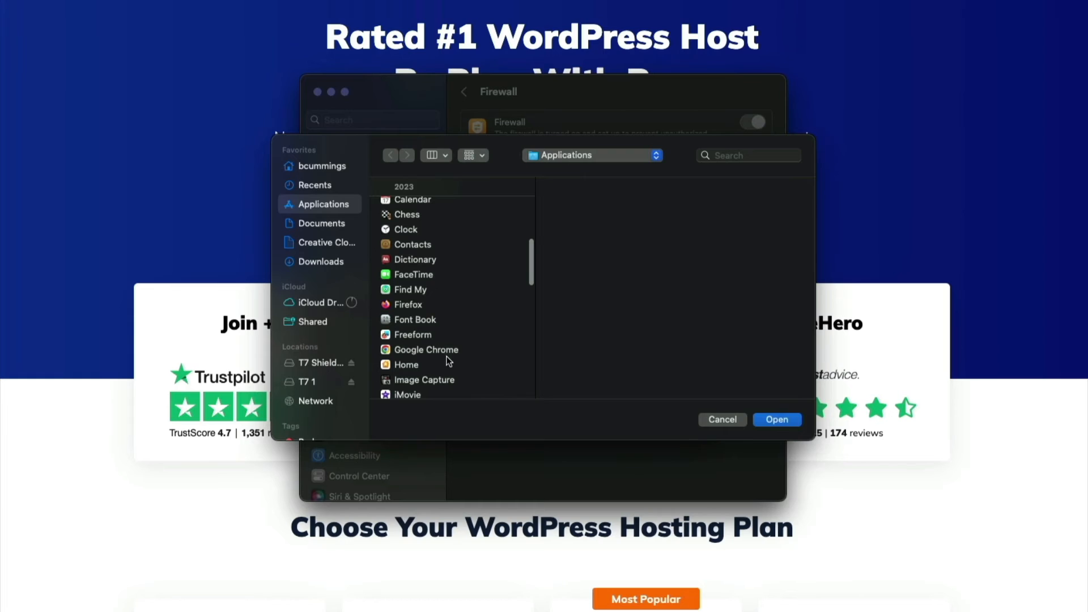
{"action": "left_click", "coordinate": [424, 349]}
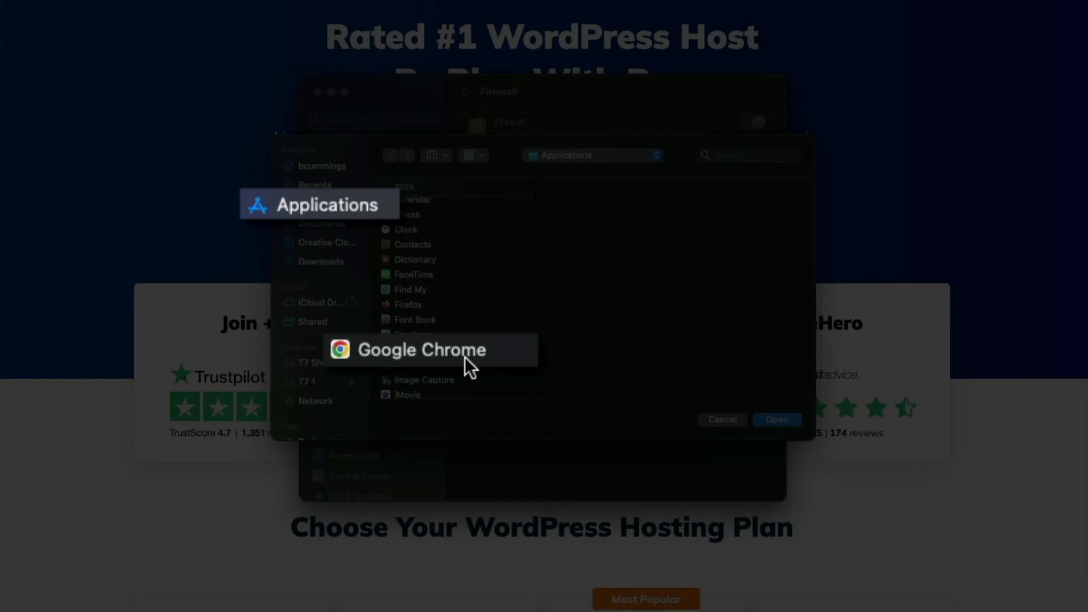
{"action": "left_click", "coordinate": [422, 349]}
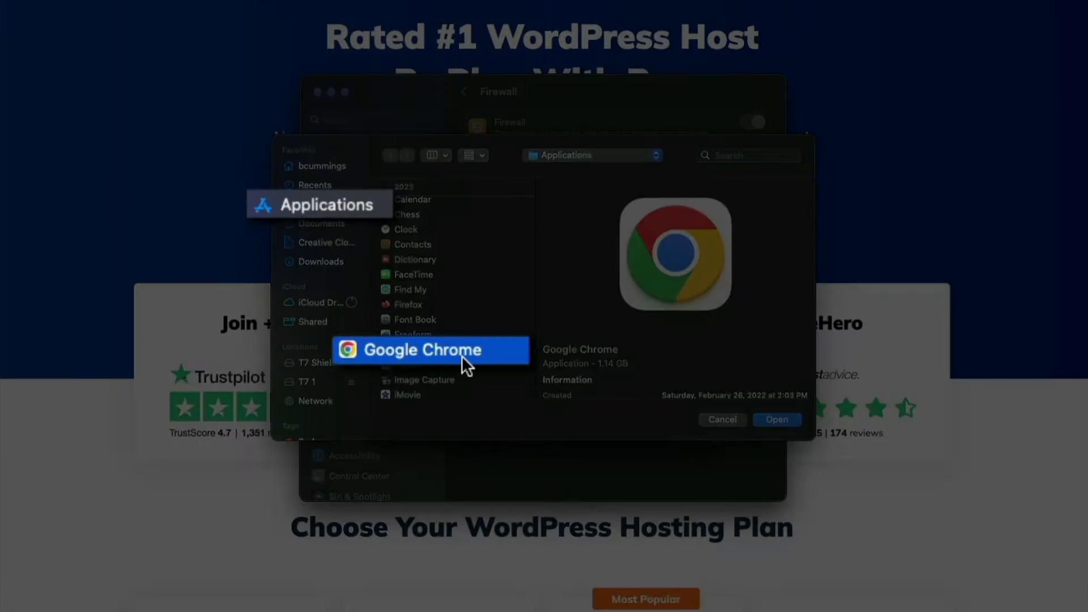
{"action": "left_click", "coordinate": [775, 419]}
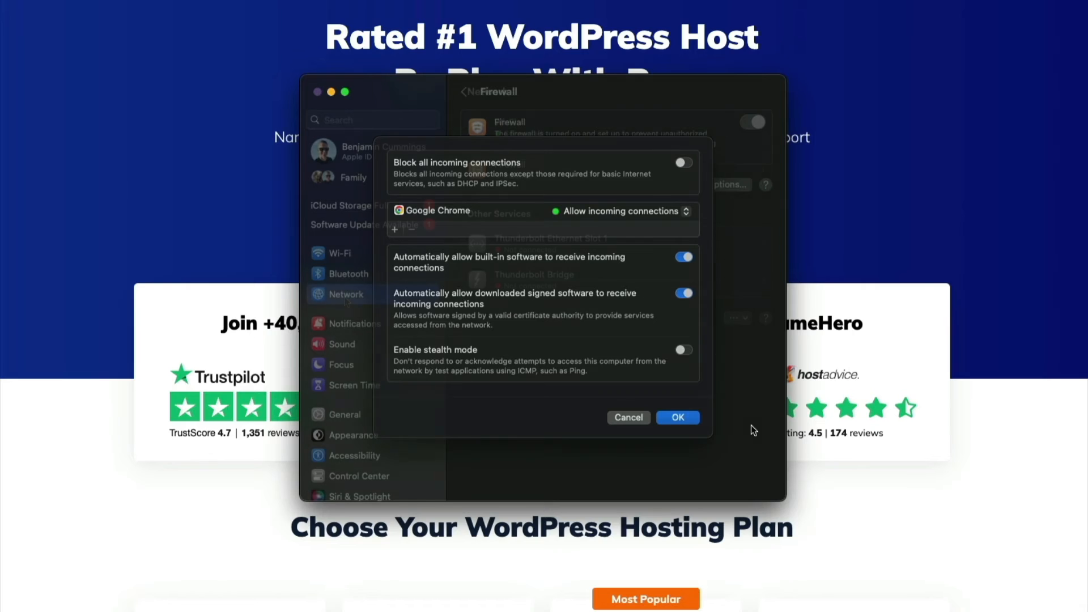
{"action": "left_click", "coordinate": [678, 417]}
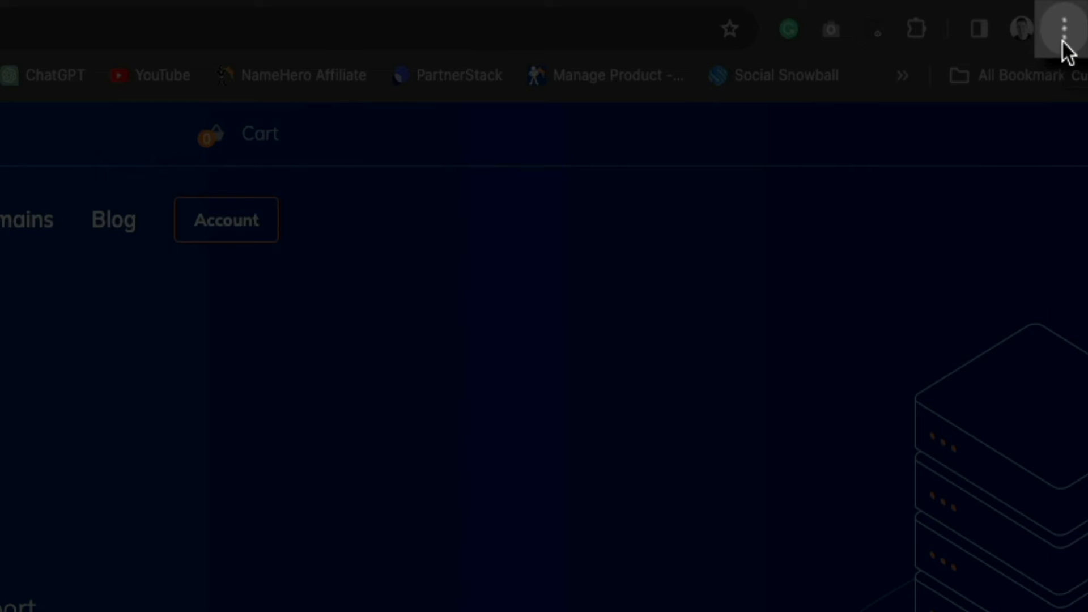
- Bring up Chrome's three-dot main menu to reach Clear Browsing Data
{"action": "left_click", "coordinate": [1065, 27]}
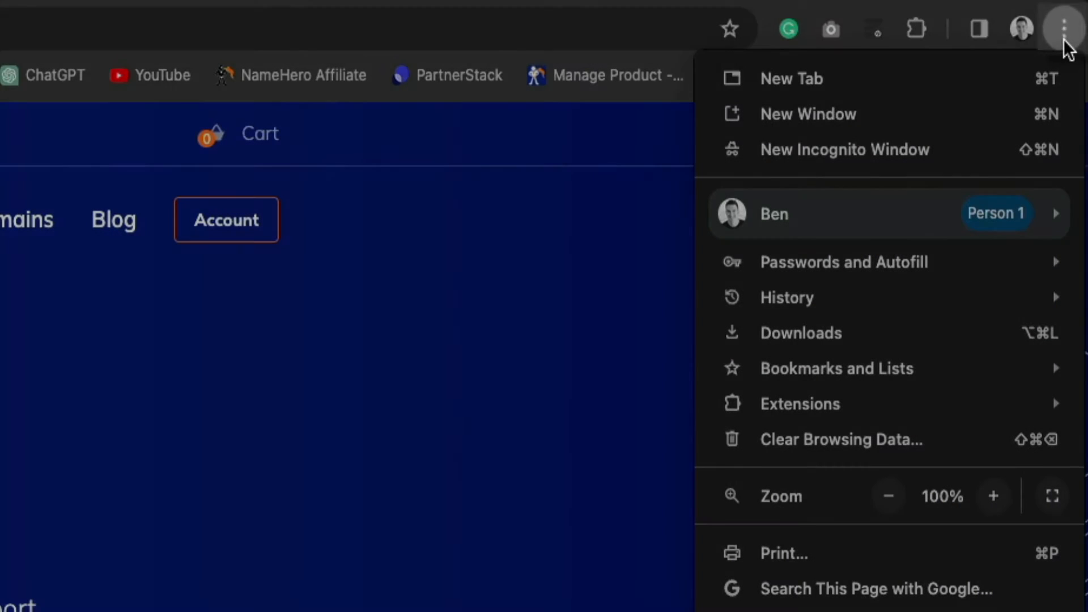
{"action": "mouse_move", "coordinate": [978, 448]}
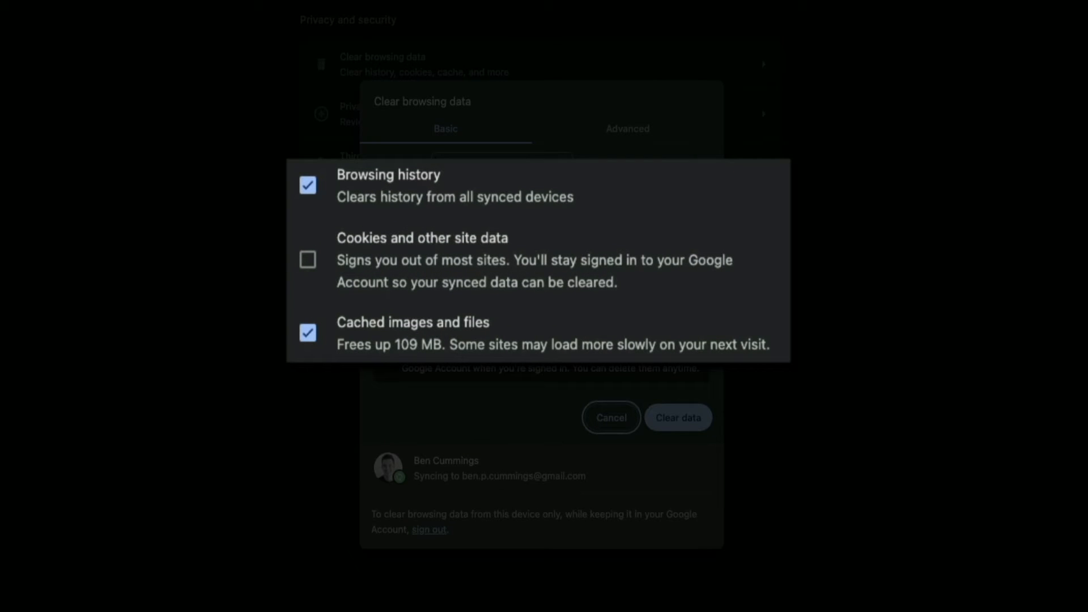
- Include Cookies and other site data and limit the time range to Last 24 hours
{"action": "left_click", "coordinate": [308, 260]}
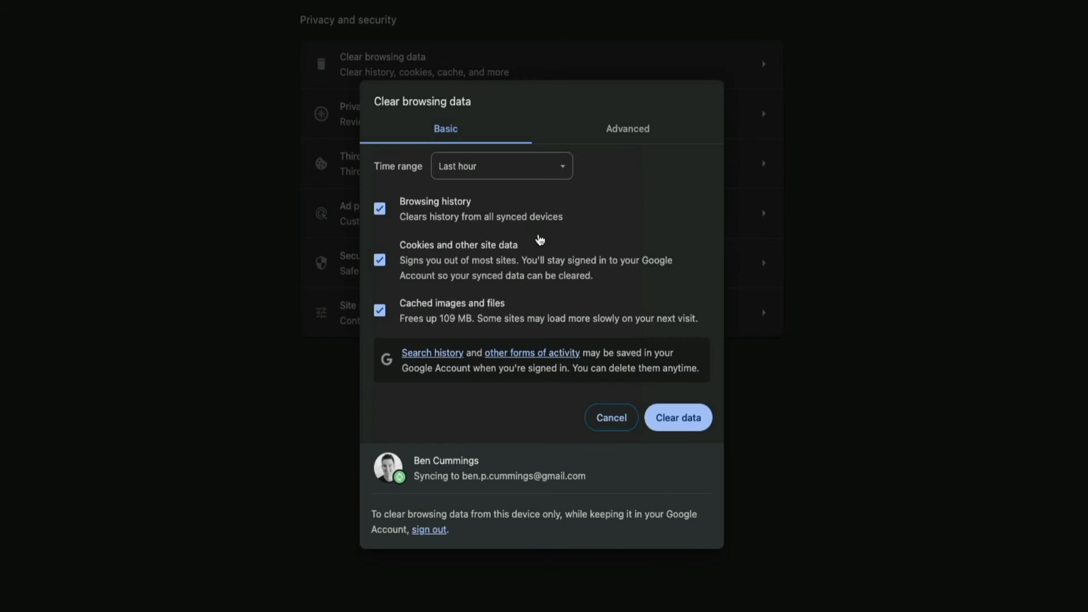
{"action": "left_click", "coordinate": [501, 166]}
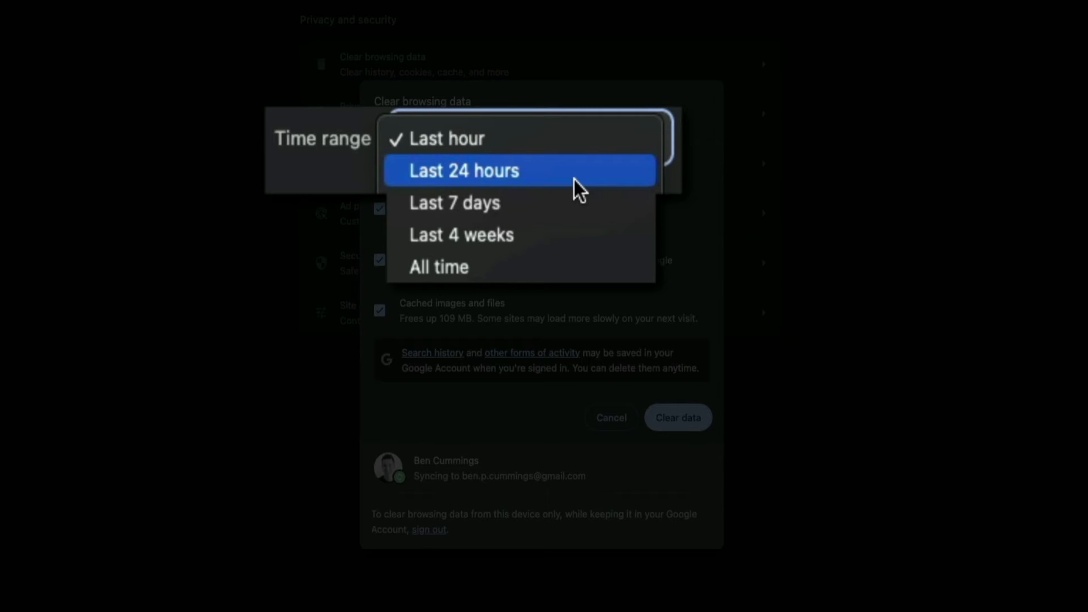
{"action": "left_click", "coordinate": [464, 170]}
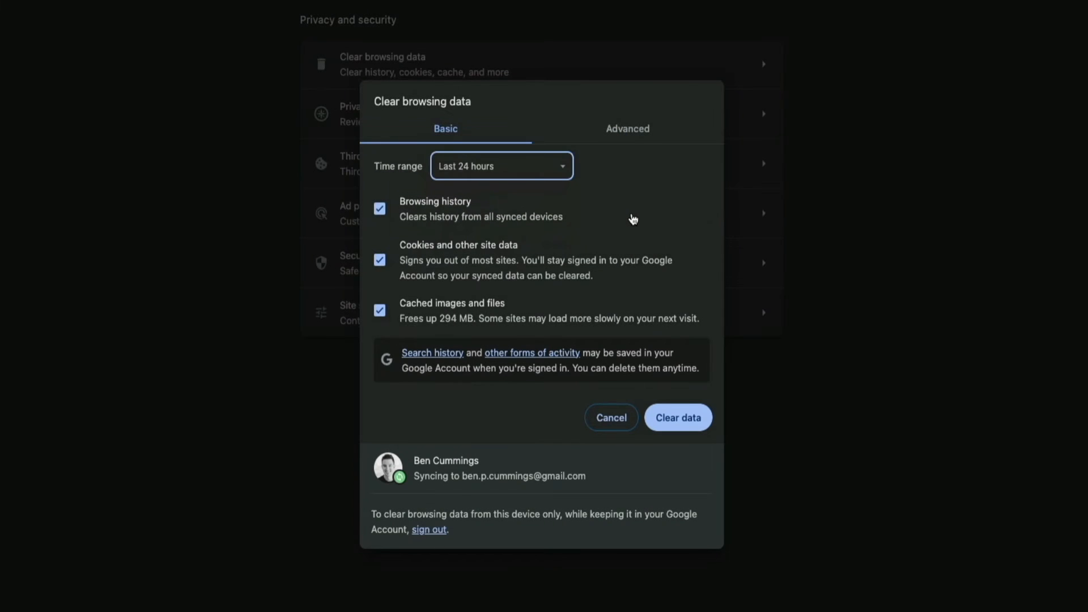
{"action": "mouse_move", "coordinate": [677, 417]}
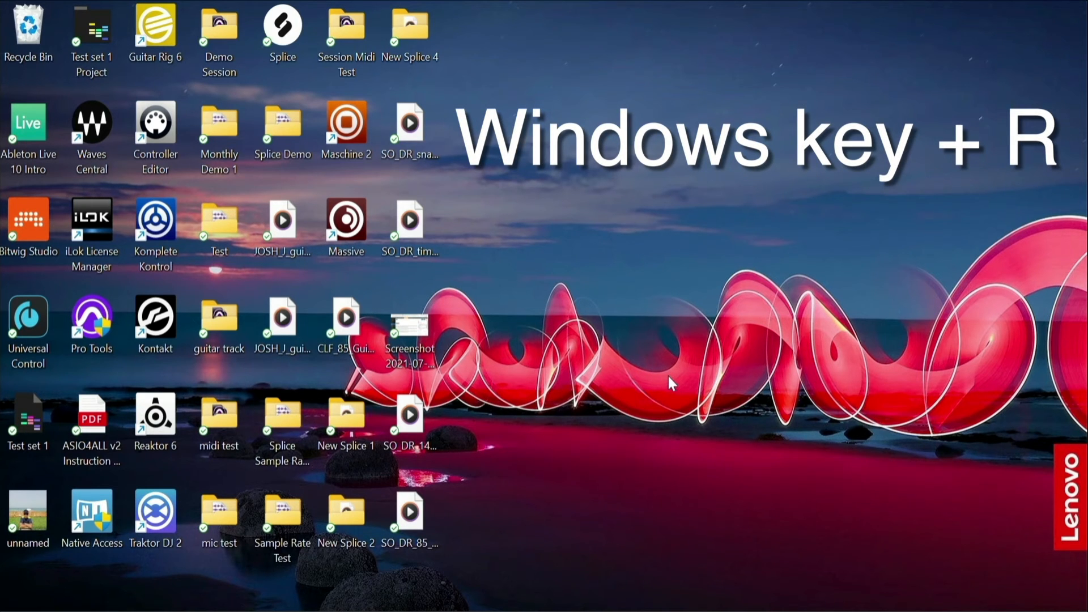
- Launch Command Prompt from the Windows Run dialog by entering cmd
{"action": "key", "text": "win+r"}
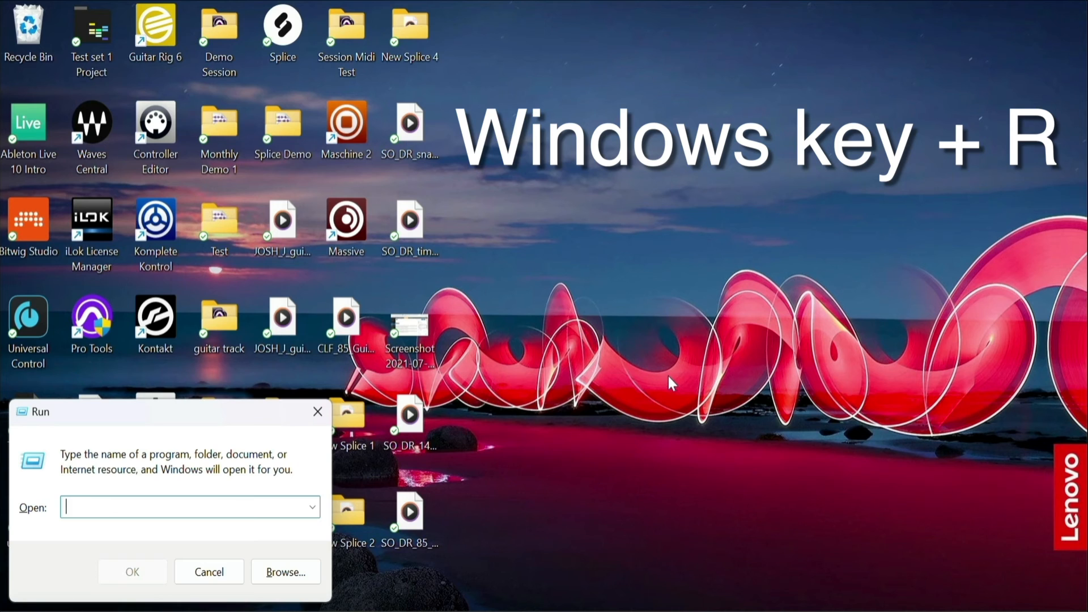
{"action": "type", "text": "cmd"}
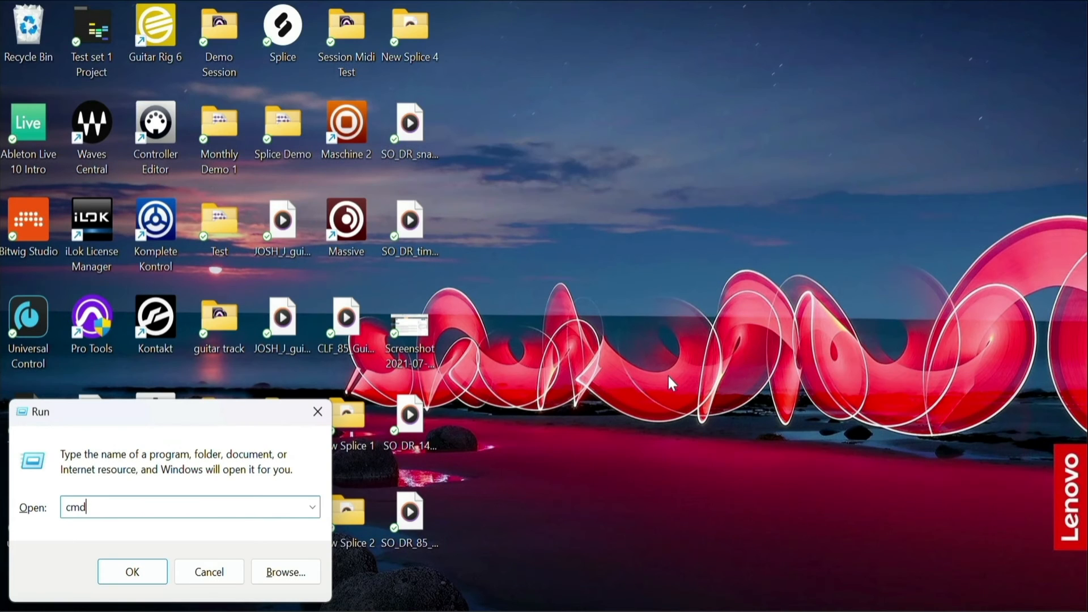
{"action": "left_click", "coordinate": [131, 571]}
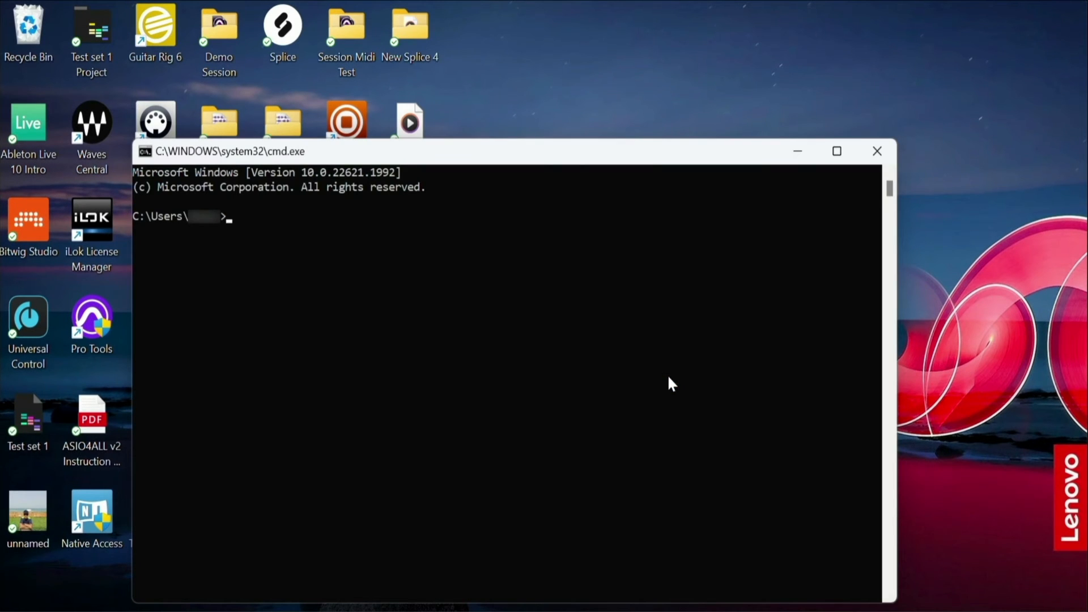
- Enter ipconfig/flushdns at the Command Prompt to clear the Windows DNS cache
{"action": "left_click", "coordinate": [836, 151]}
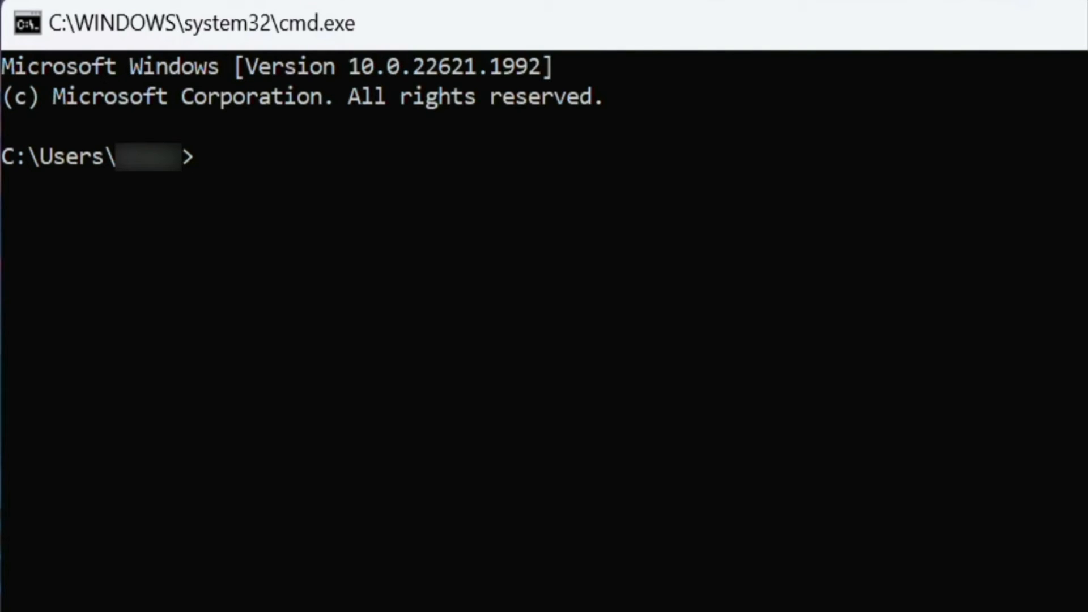
{"action": "type", "text": "ipc"}
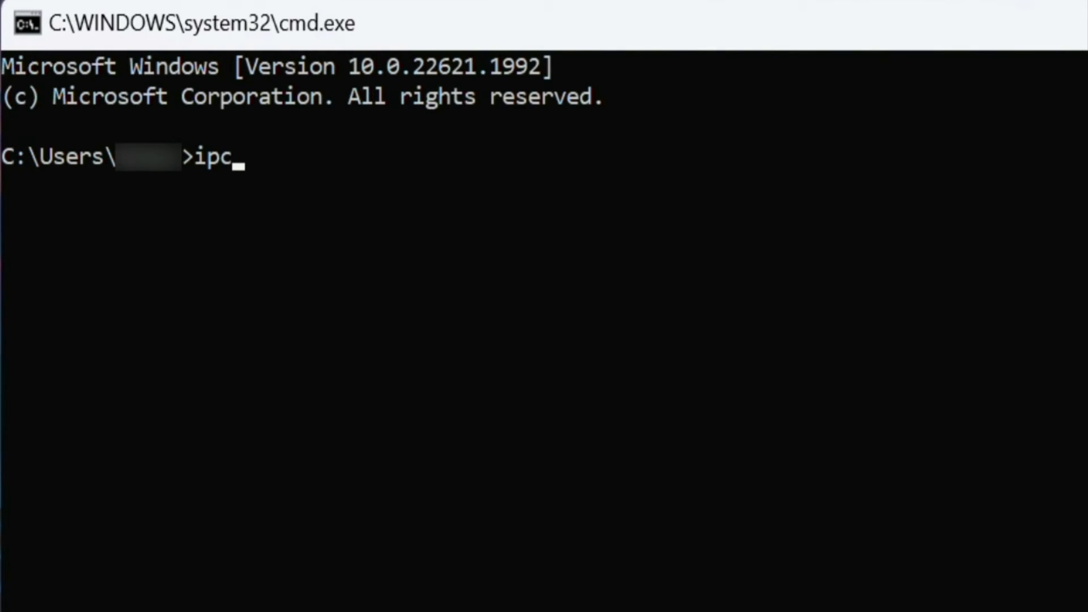
{"action": "type", "text": "onfi"}
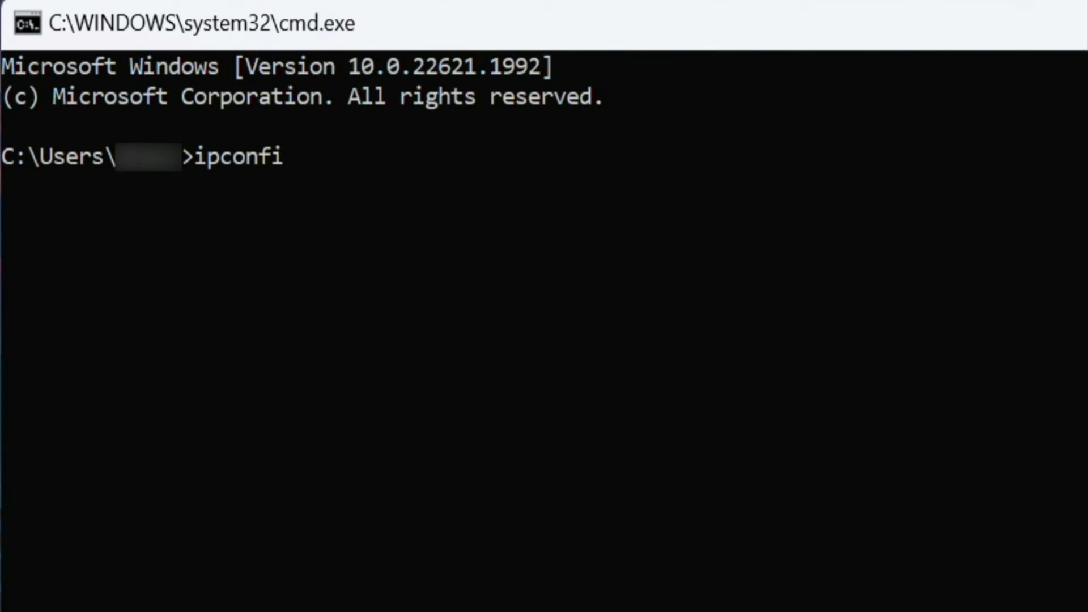
{"action": "type", "text": "g/flus"}
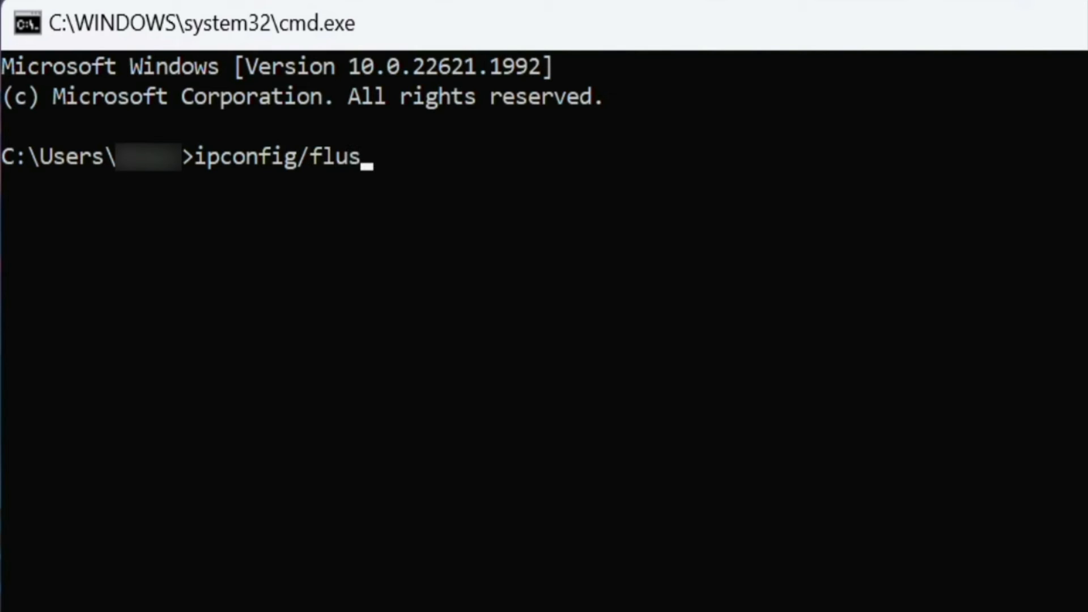
{"action": "type", "text": "hdns"}
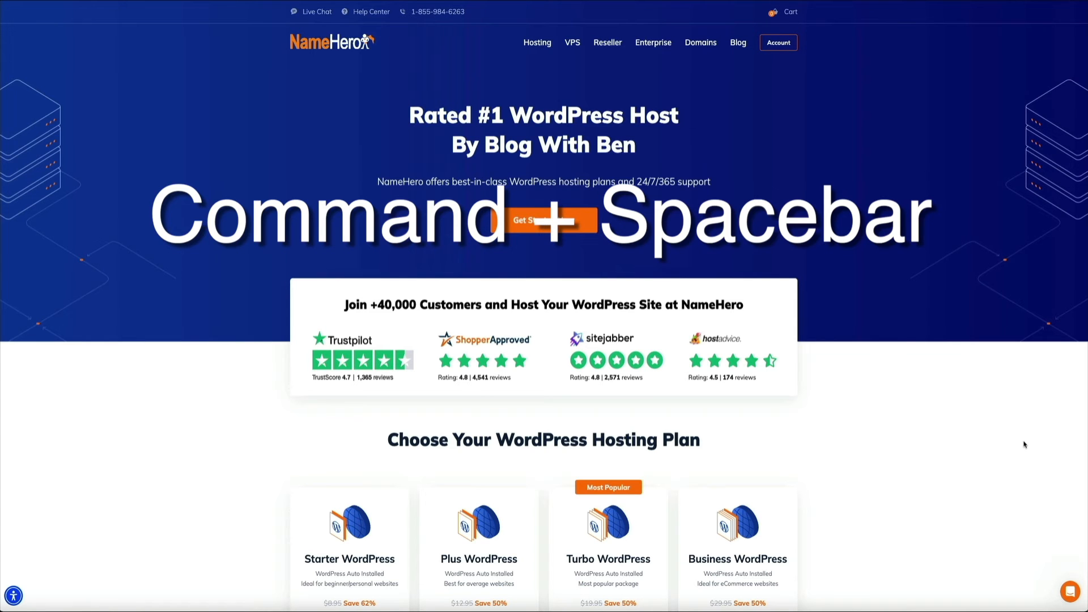
- Launch the Terminal app on the Mac via a Spotlight search for 'terminal'
{"action": "key", "text": "cmd+space"}
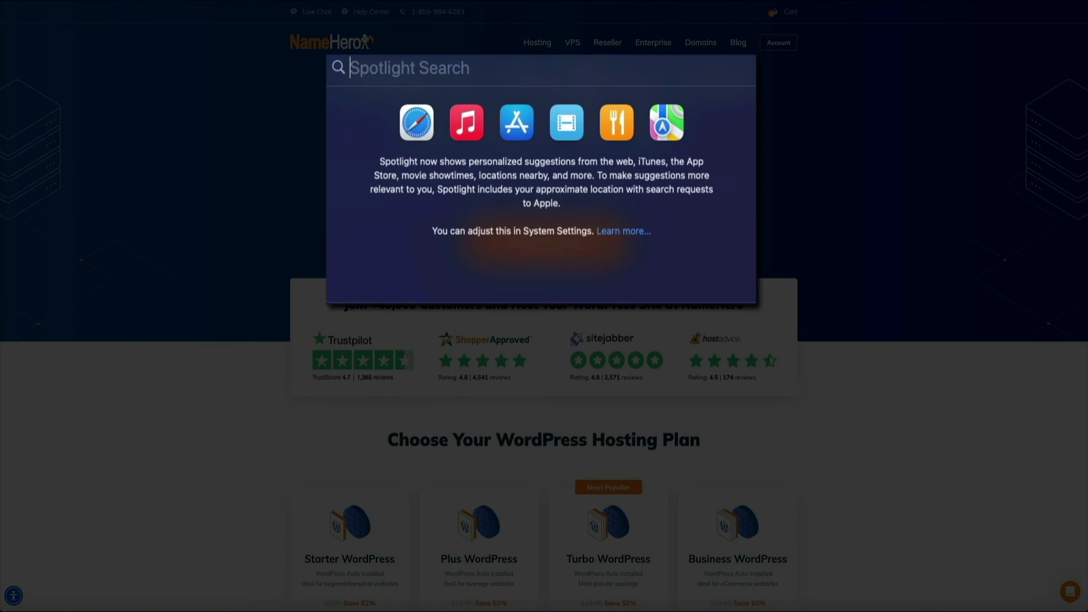
{"action": "type", "text": "terminal"}
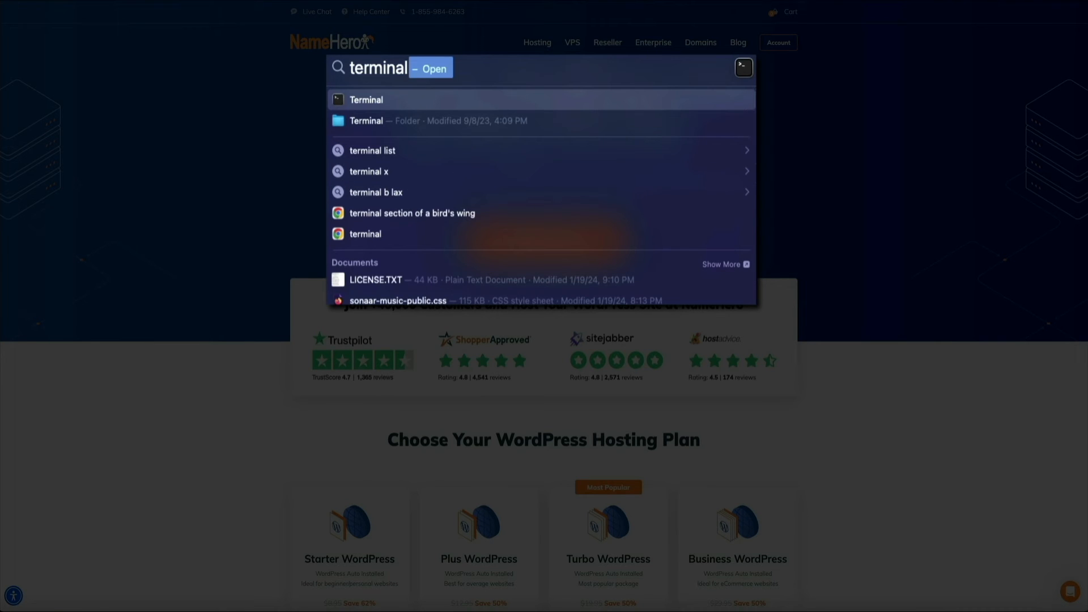
{"action": "left_click", "coordinate": [366, 100]}
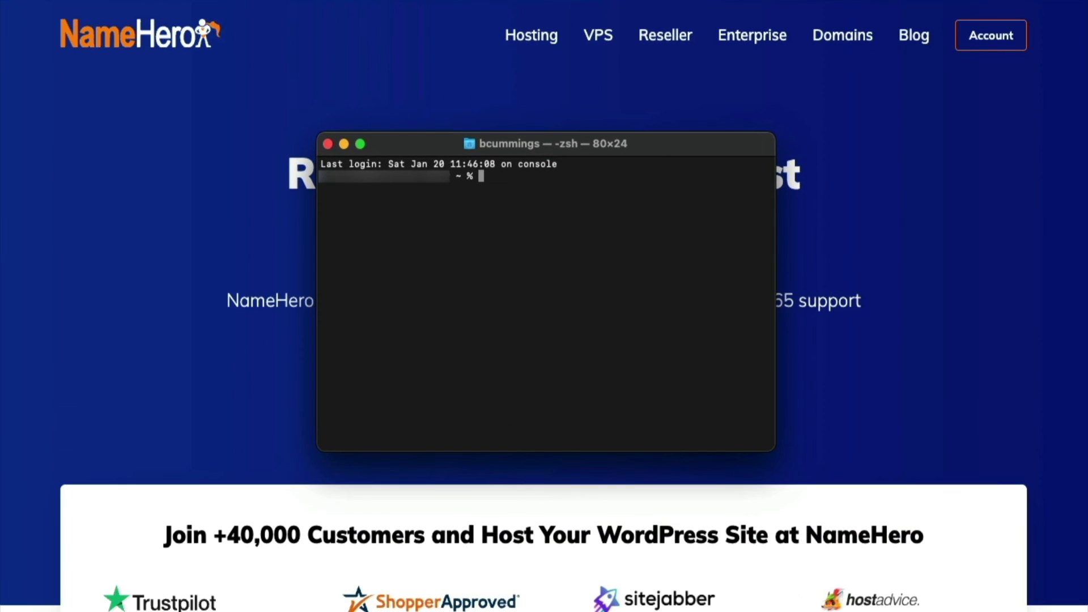